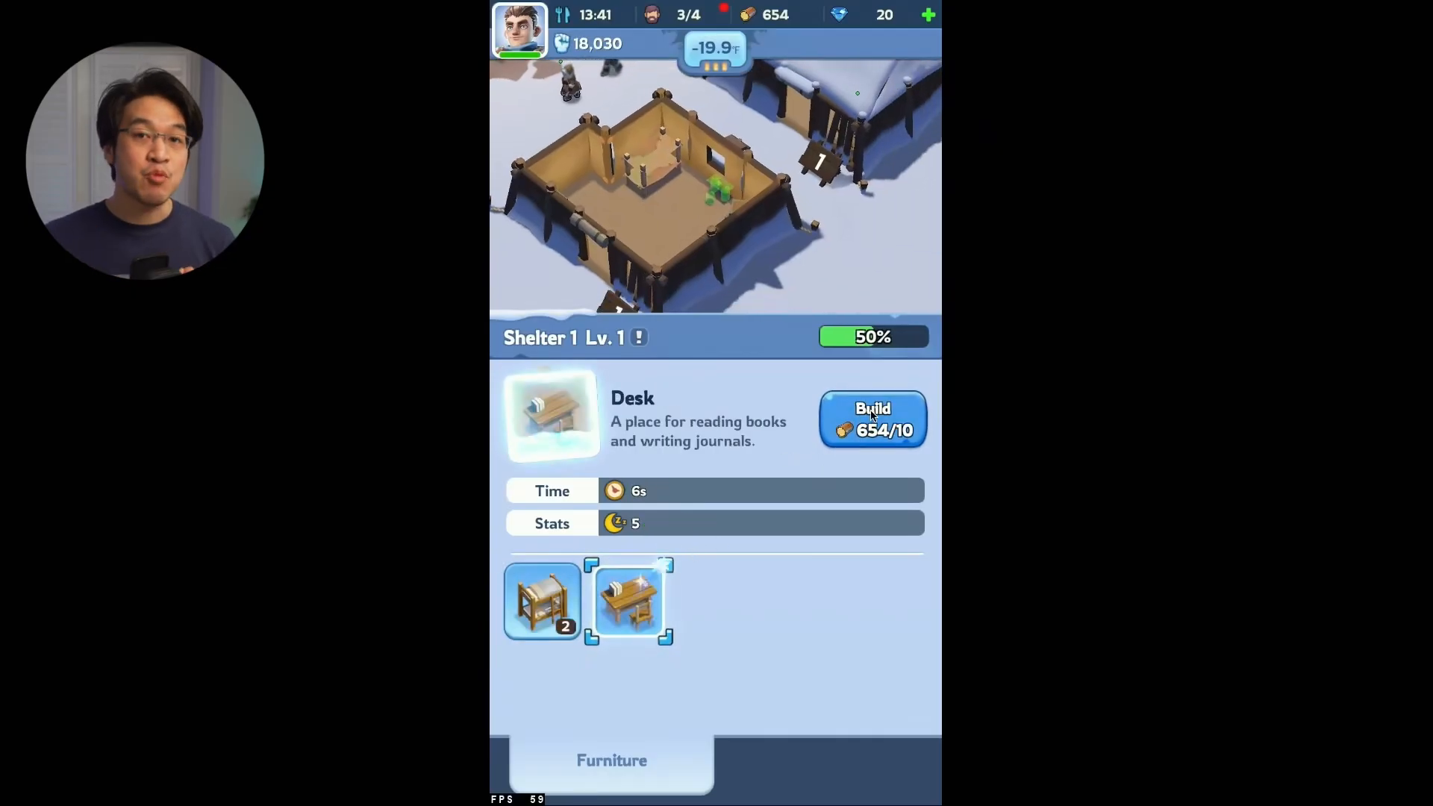
Build the desk in Shelter 1 and start the Sawmill upgrade from its requirements panel
{"action": "left_click", "coordinate": [872, 421]}
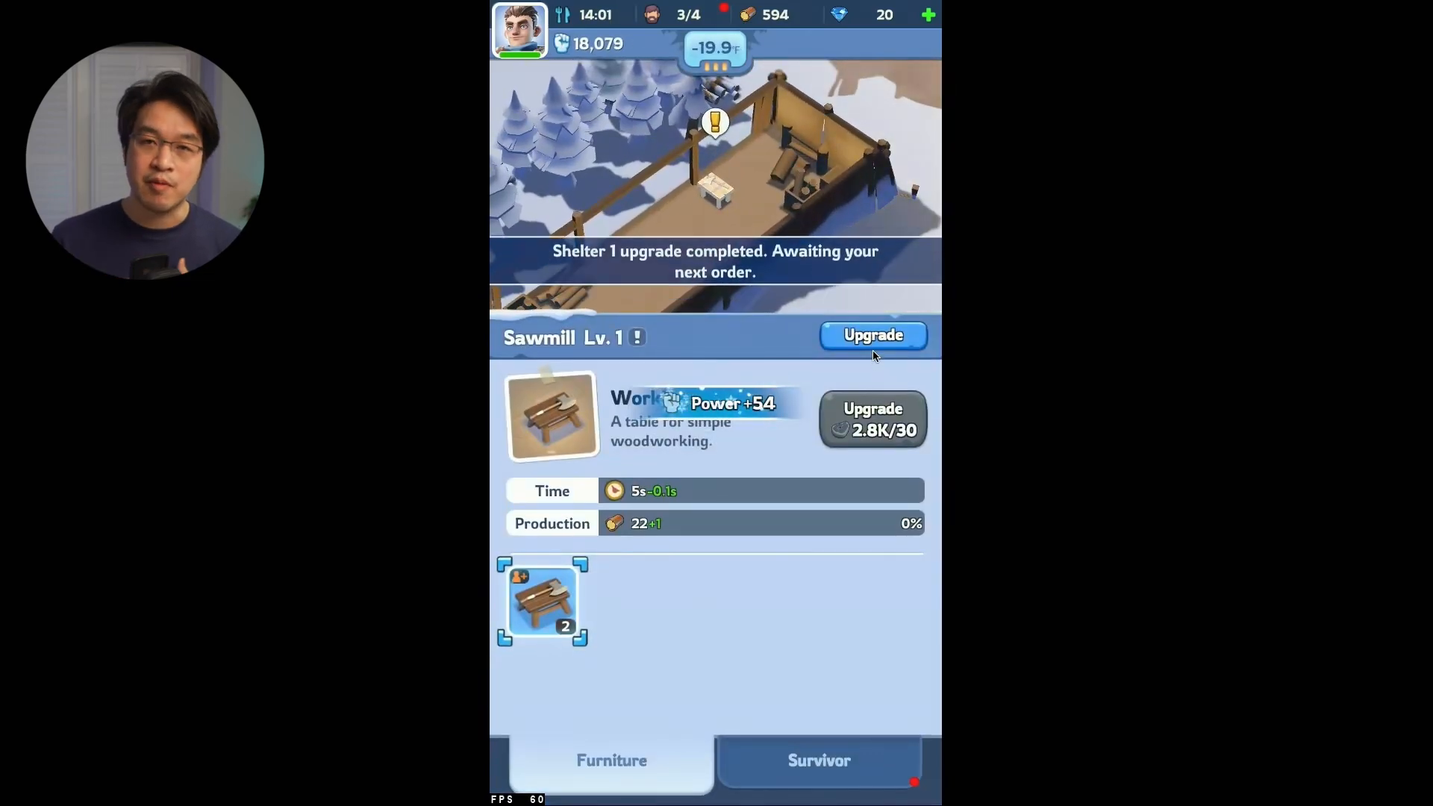
{"action": "left_click", "coordinate": [872, 334]}
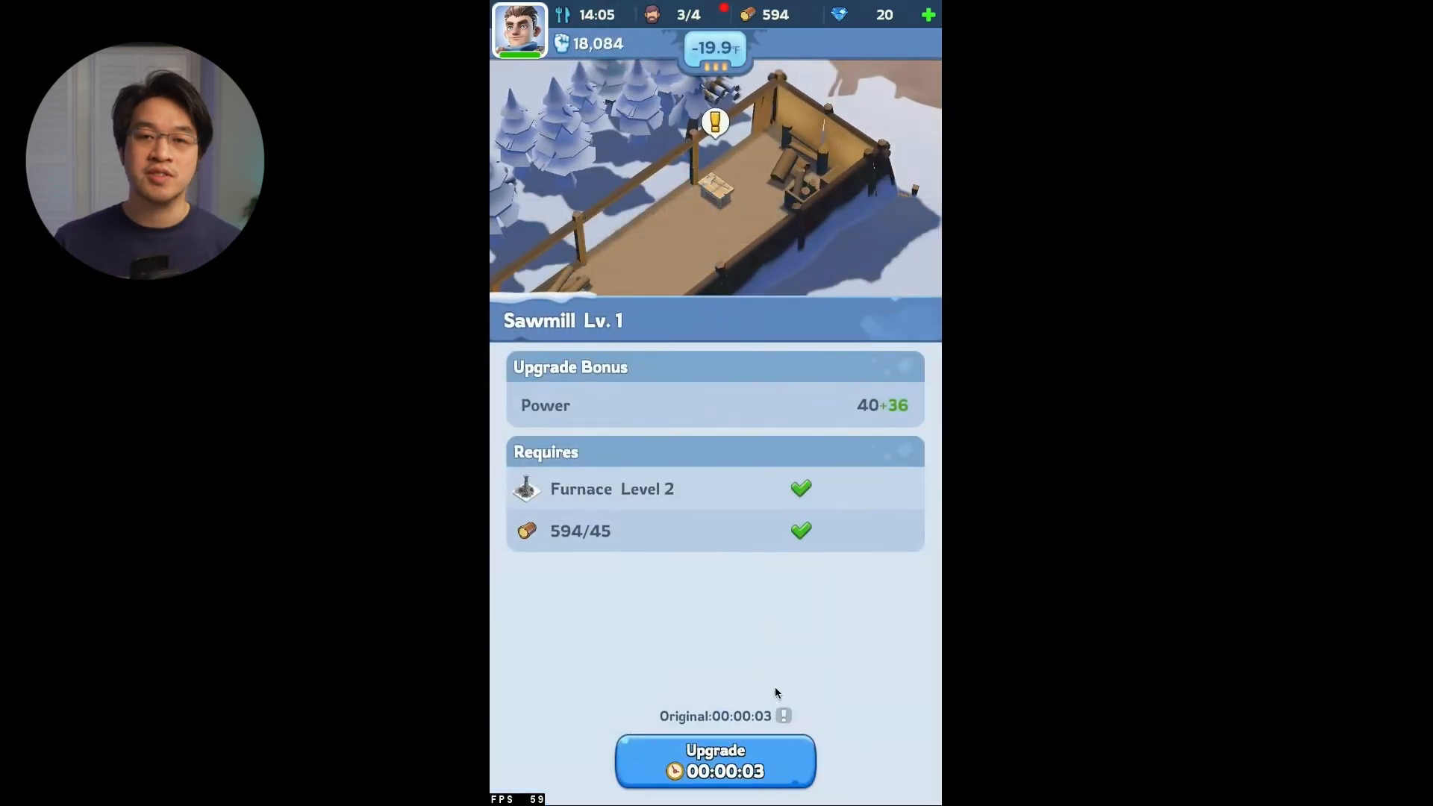
{"action": "left_click", "coordinate": [715, 761]}
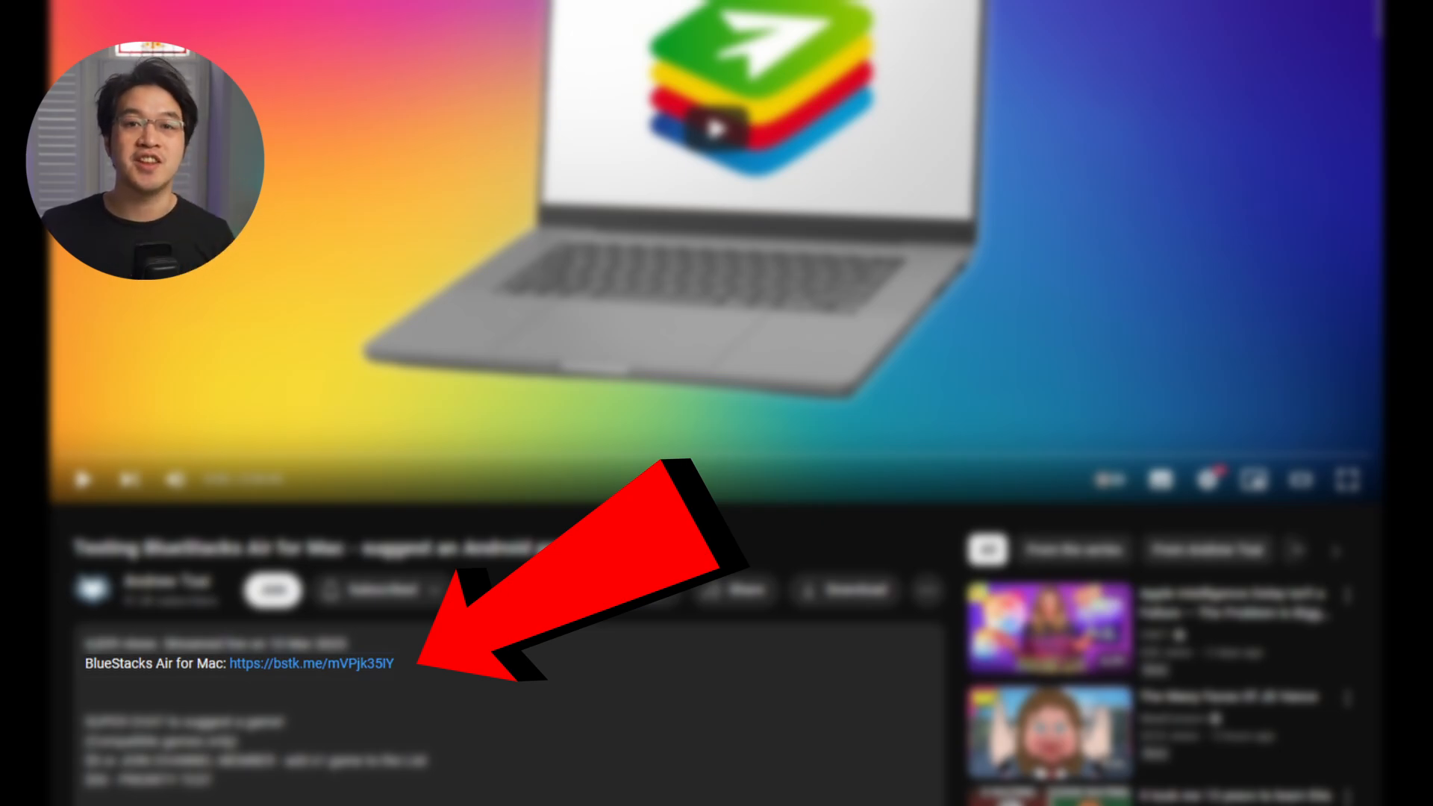
Follow the bstk.me link and save the BlueStacks Air installer into Downloads
{"action": "left_click", "coordinate": [311, 662]}
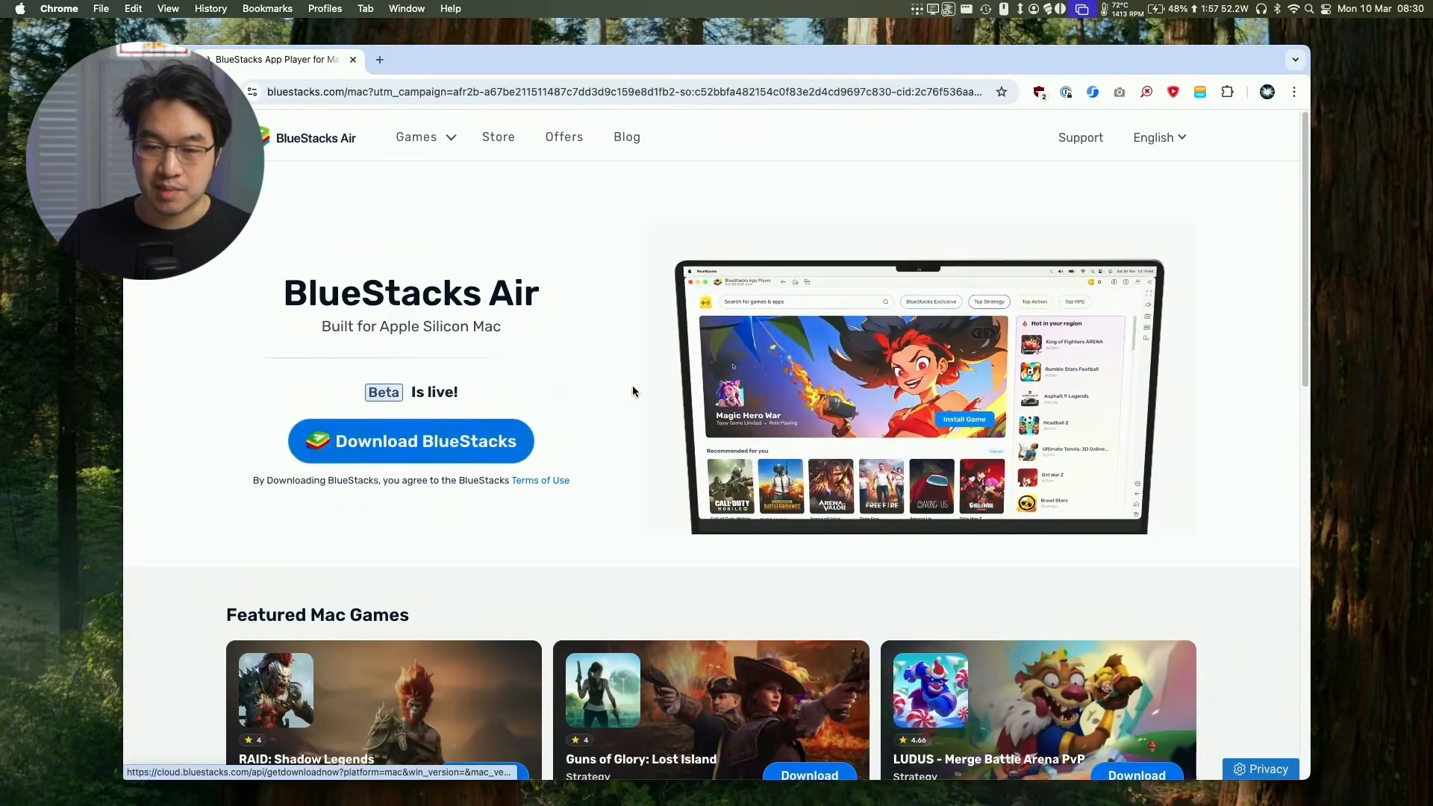
{"action": "left_click", "coordinate": [411, 440]}
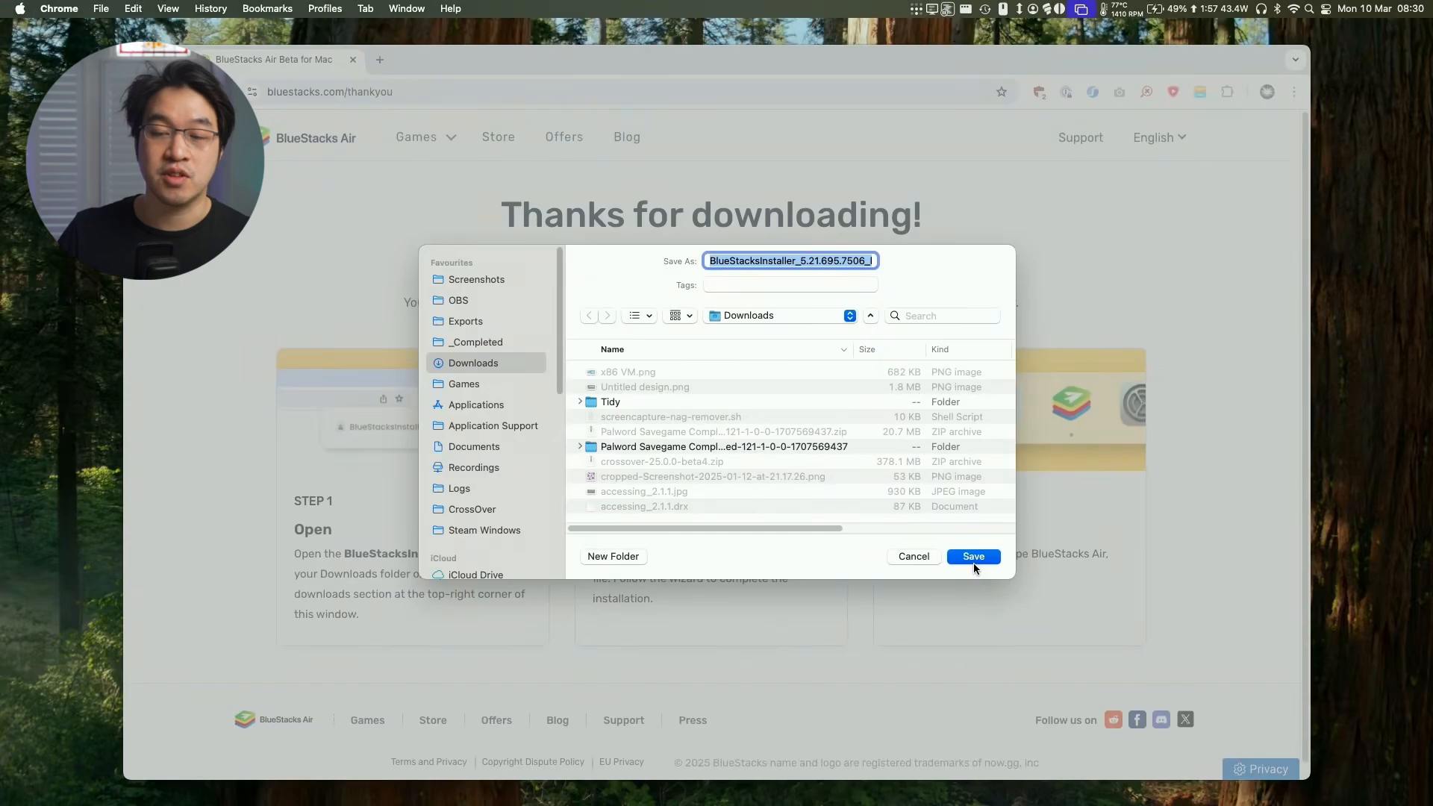
{"action": "left_click", "coordinate": [972, 555]}
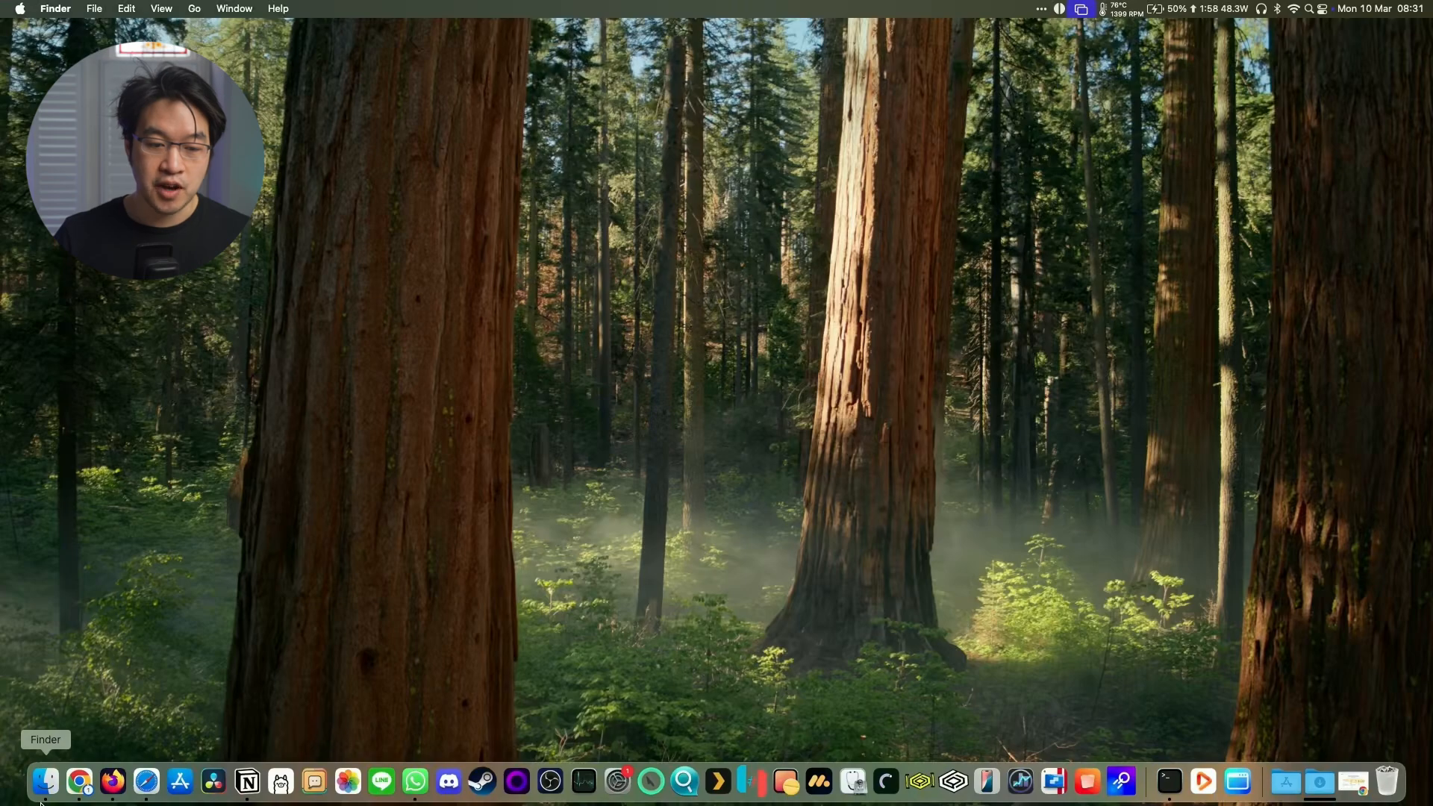
Select the downloaded BlueStacksInstaller .pkg in the Finder Downloads folder
{"action": "left_click", "coordinate": [44, 784]}
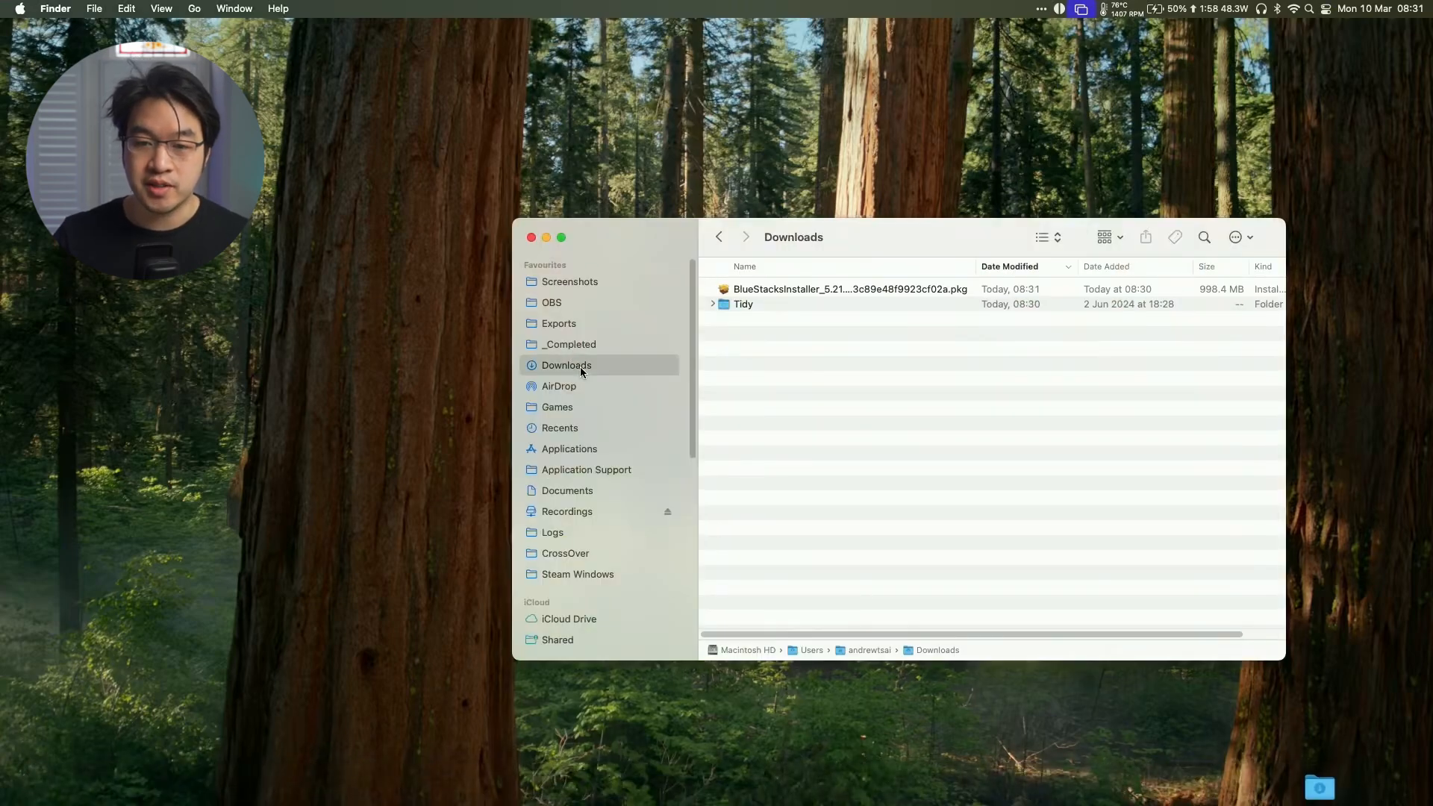
{"action": "left_click", "coordinate": [822, 288]}
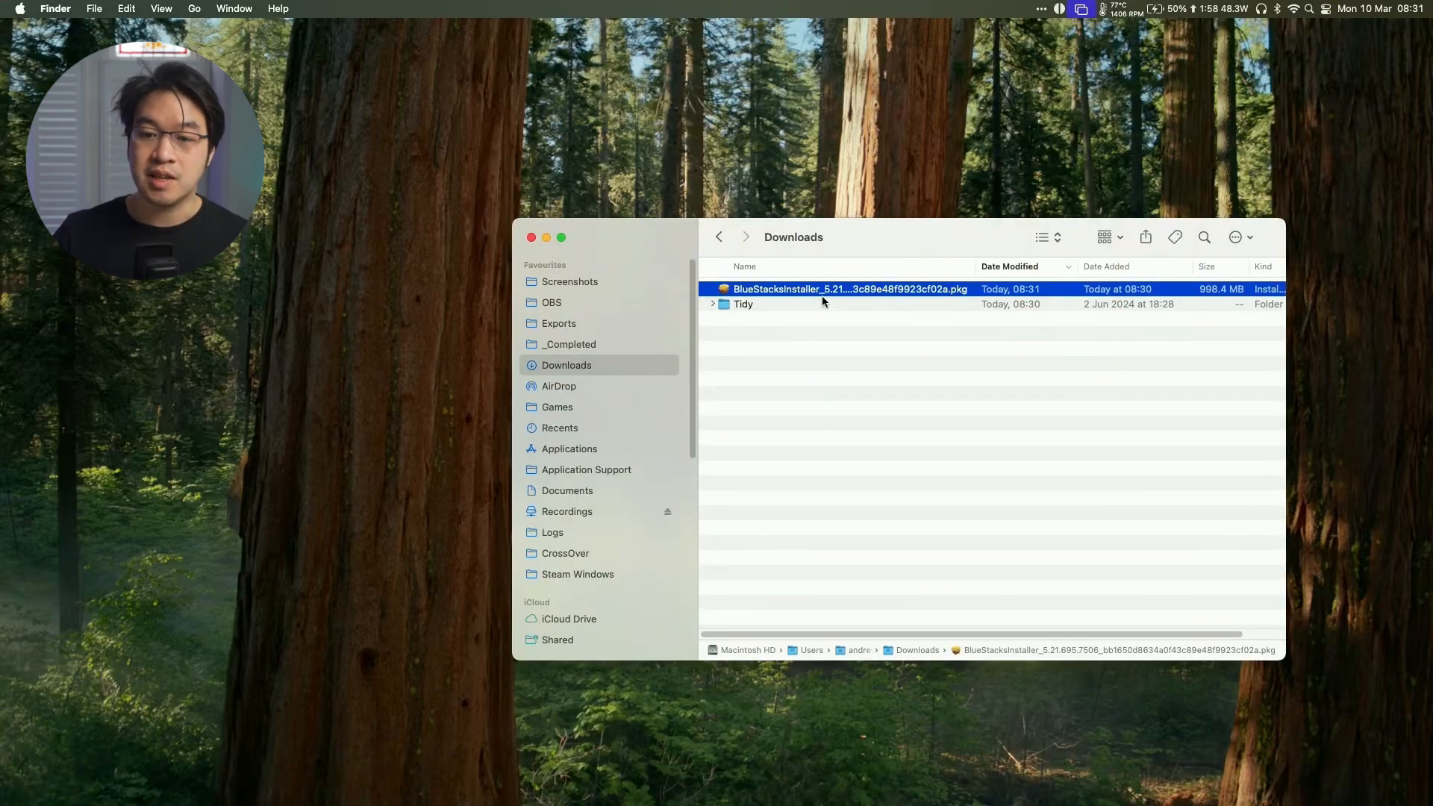
{"action": "mouse_move", "coordinate": [854, 290]}
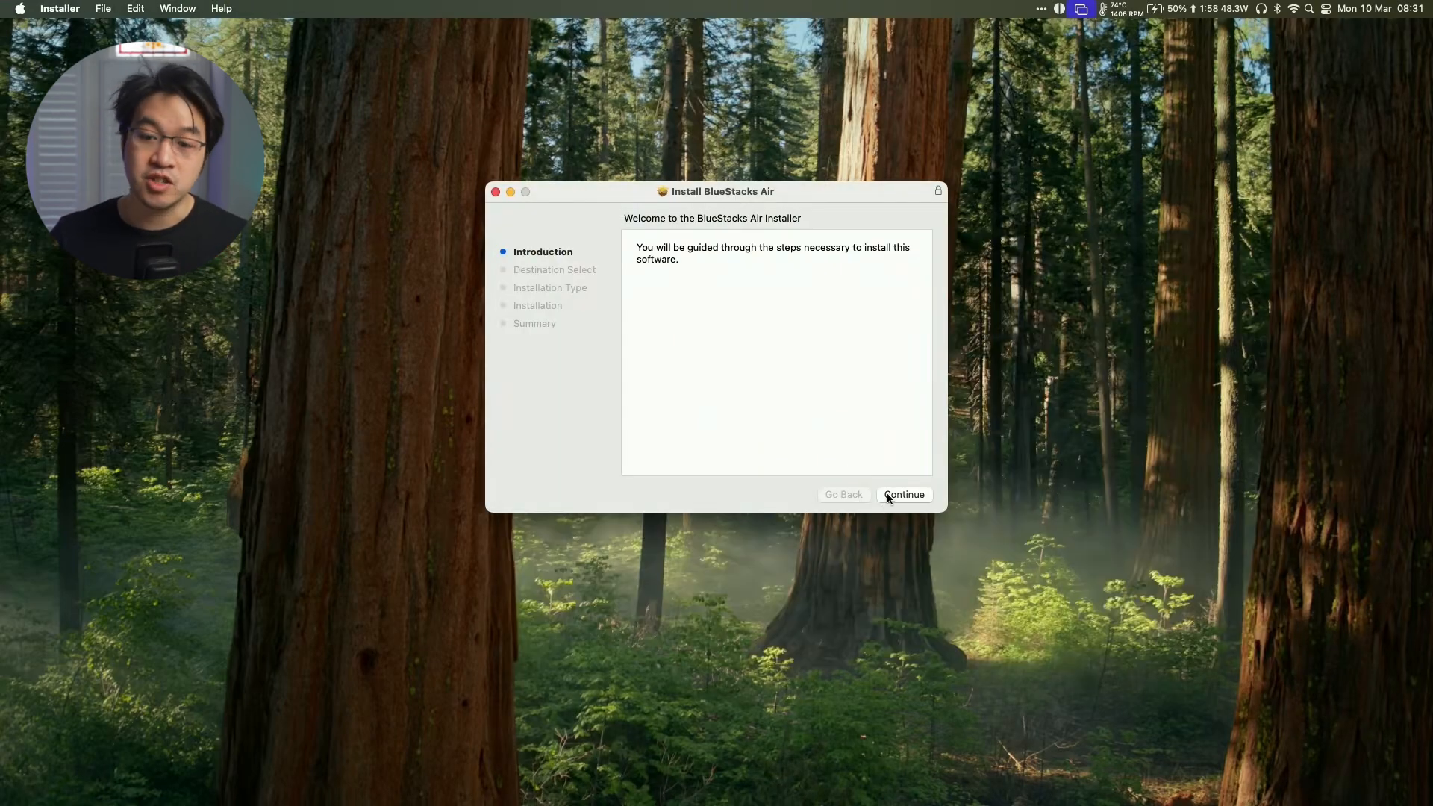
Run the standard BlueStacks Air installation on Macintosh HD, authorize it, and close on success
{"action": "left_click", "coordinate": [903, 494]}
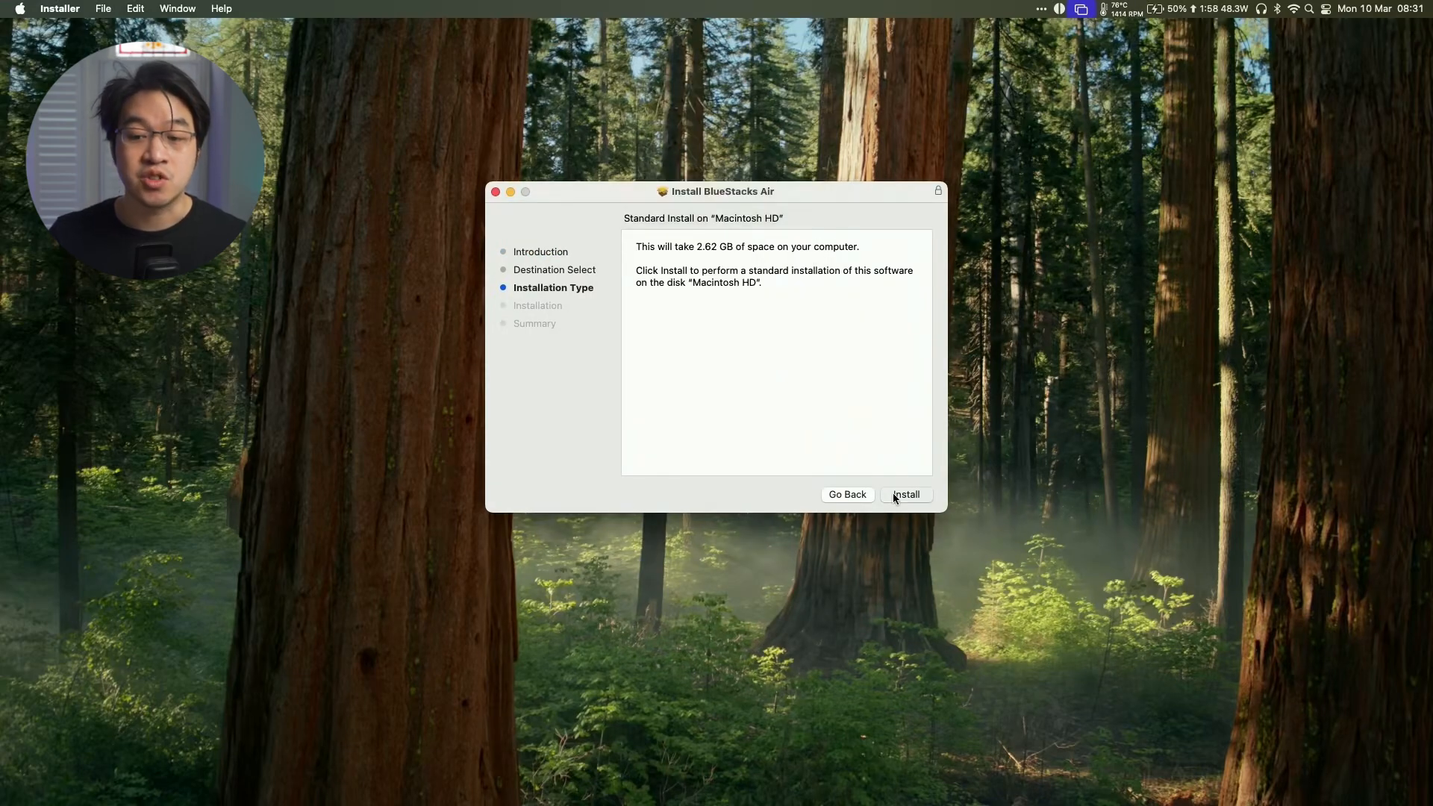
{"action": "left_click", "coordinate": [906, 494]}
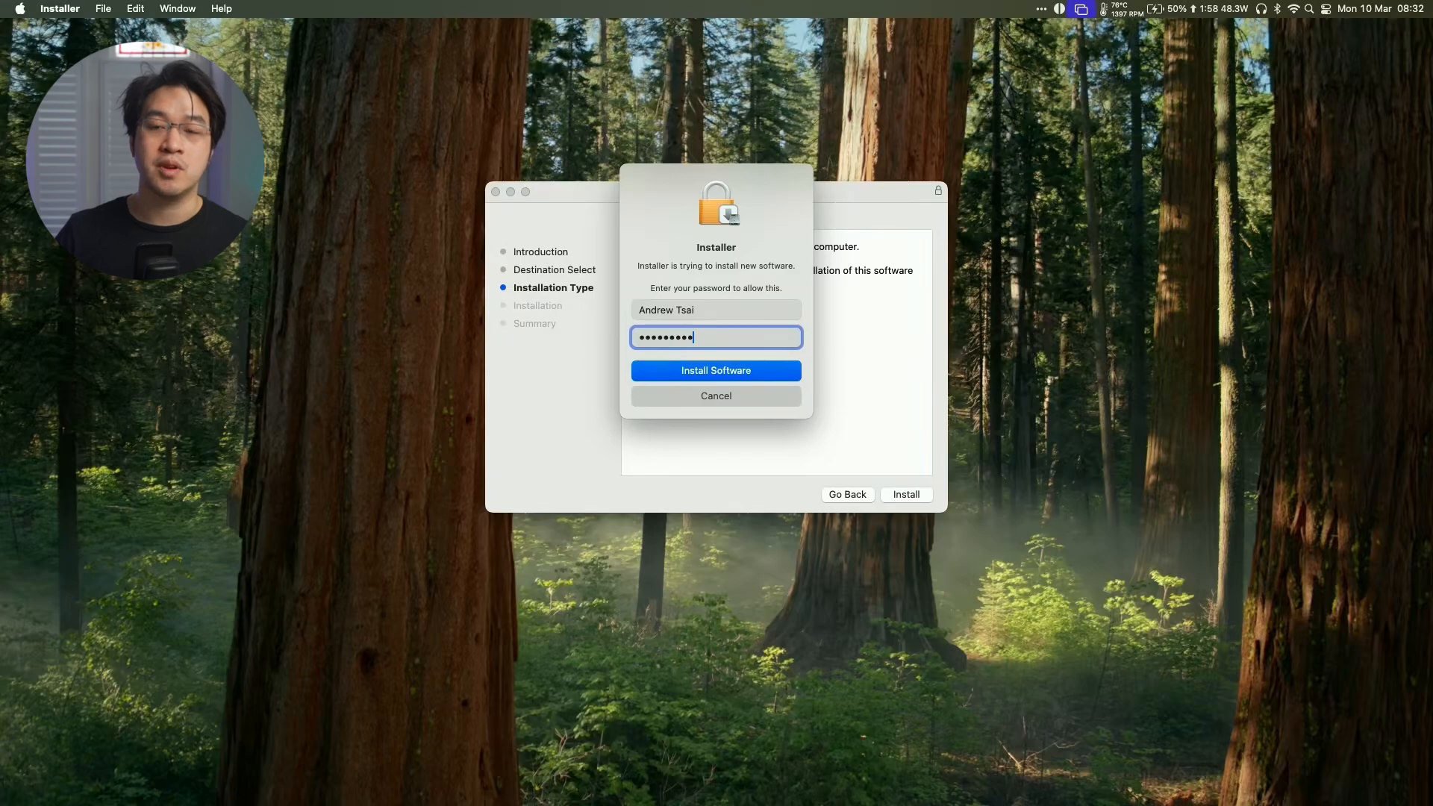
{"action": "left_click", "coordinate": [714, 370]}
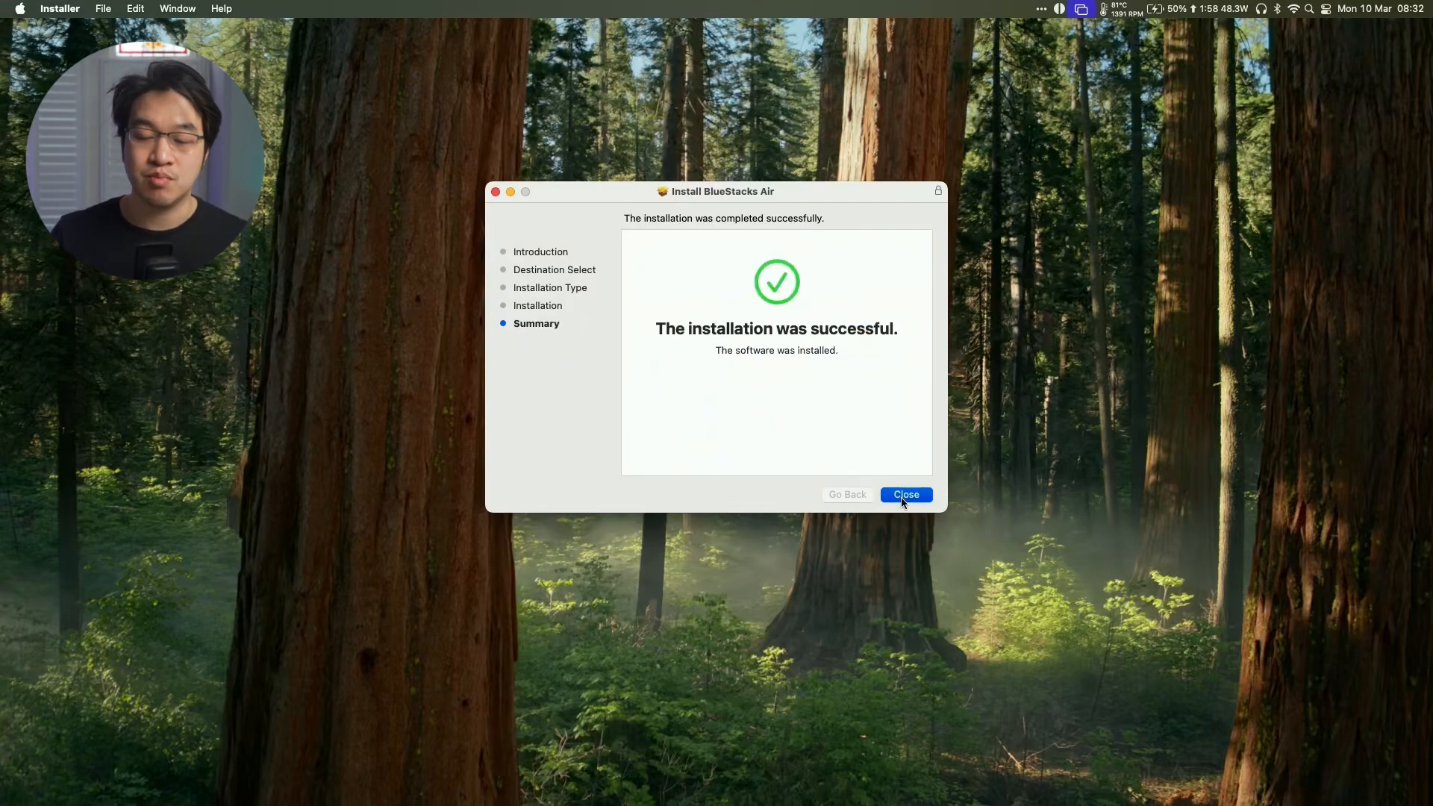
{"action": "left_click", "coordinate": [906, 494]}
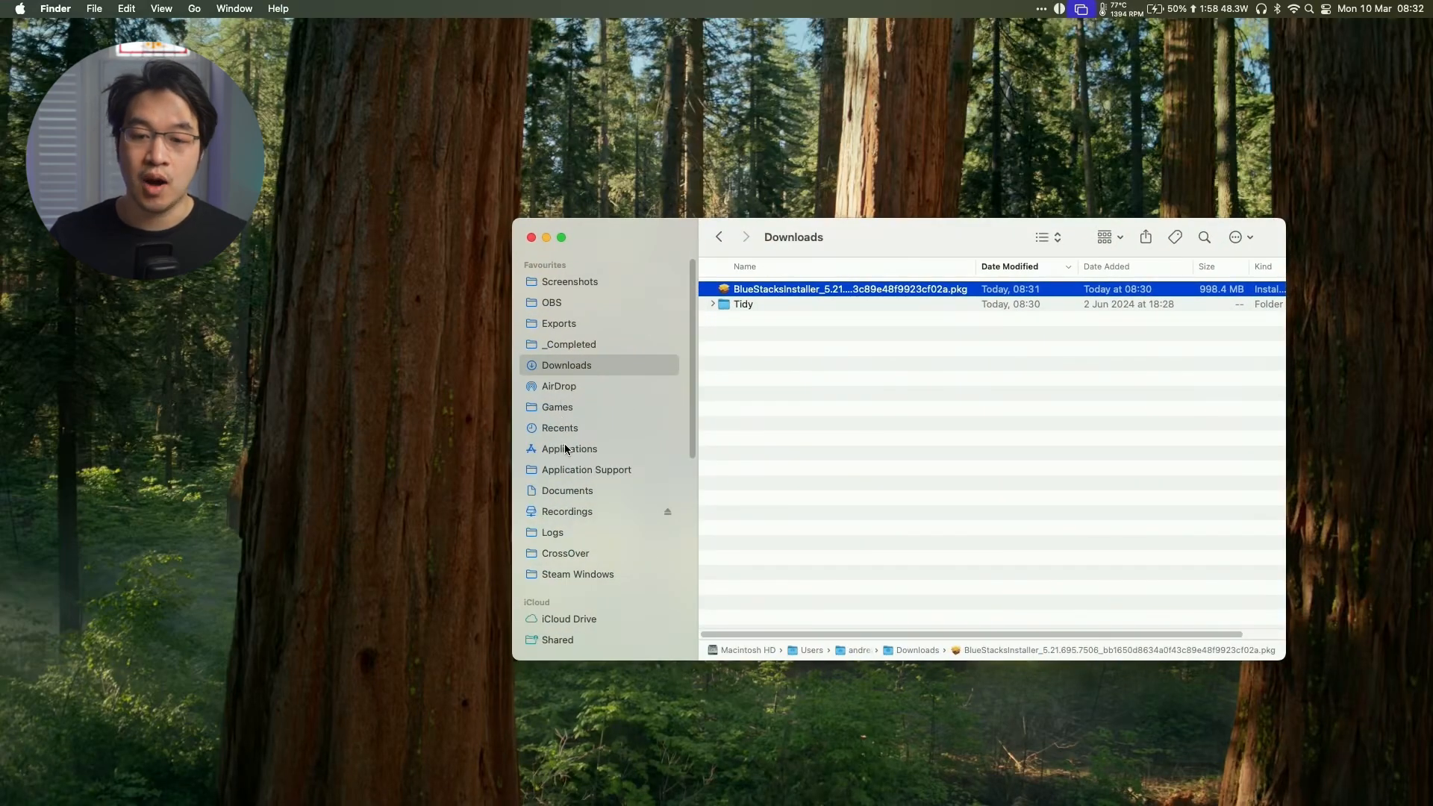
Launch BlueStacks from the Finder Applications folder
{"action": "left_click", "coordinate": [569, 450]}
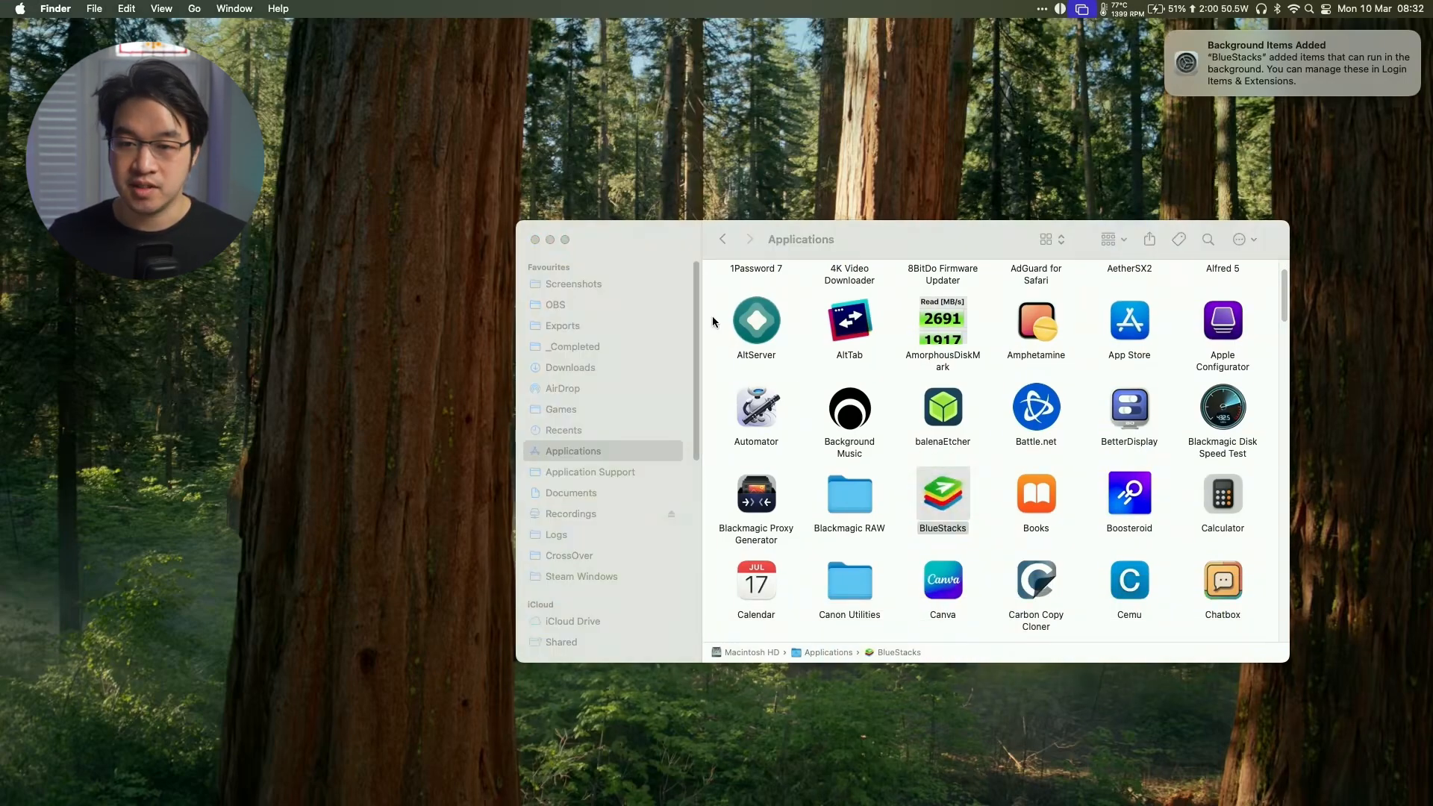
{"action": "double_click", "coordinate": [941, 494]}
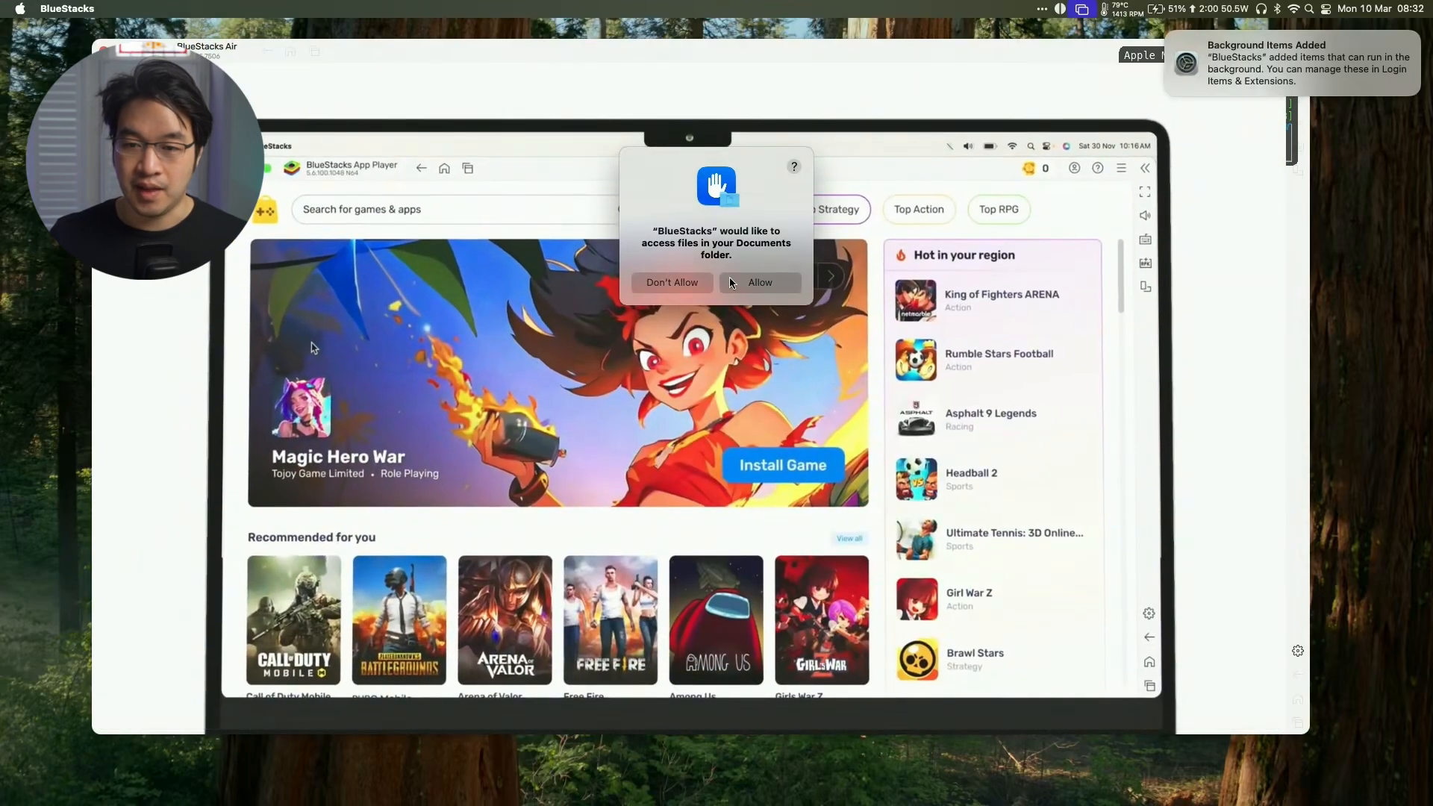
Allow Documents folder access and land on the BlueStacks game store home page
{"action": "left_click", "coordinate": [760, 282]}
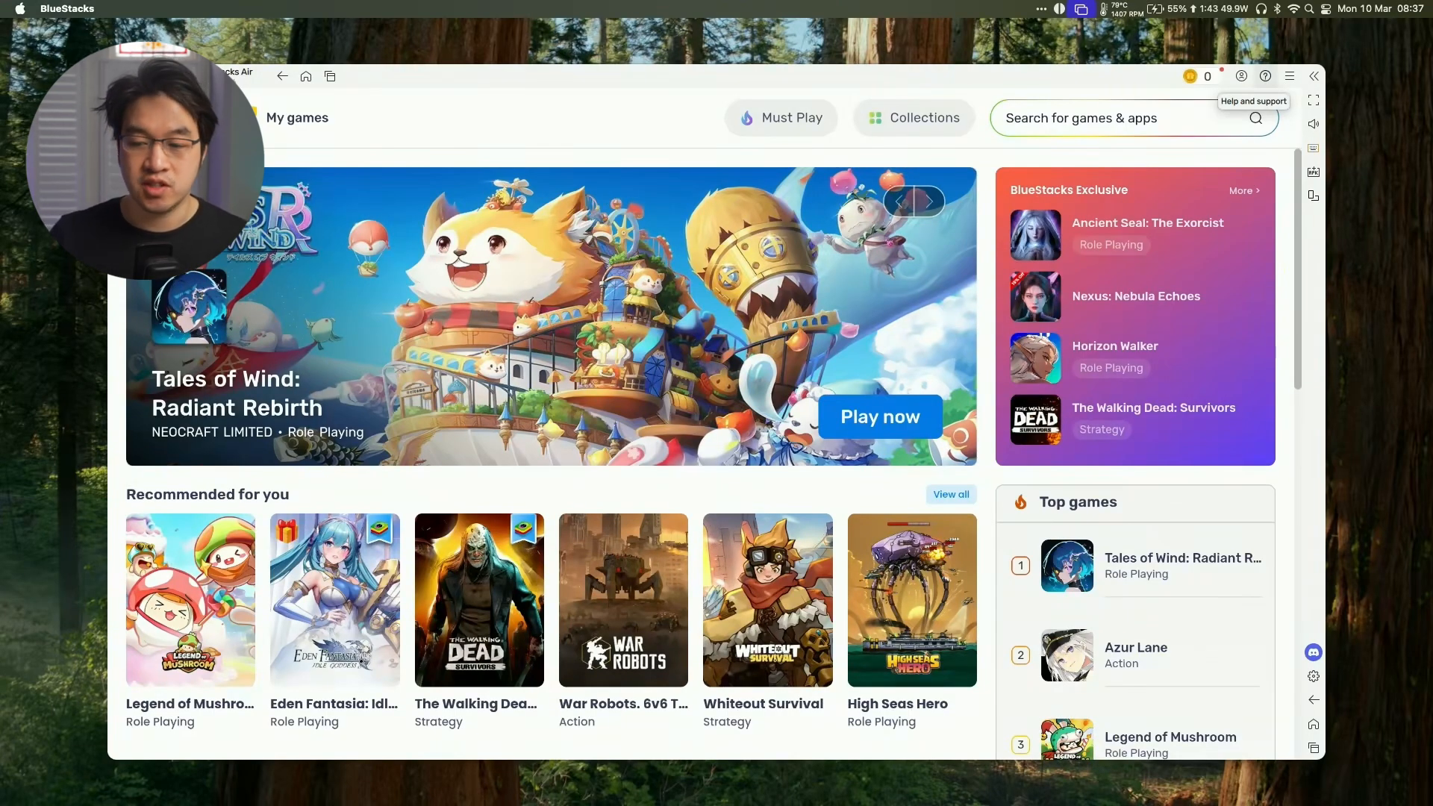
{"action": "left_click", "coordinate": [927, 201]}
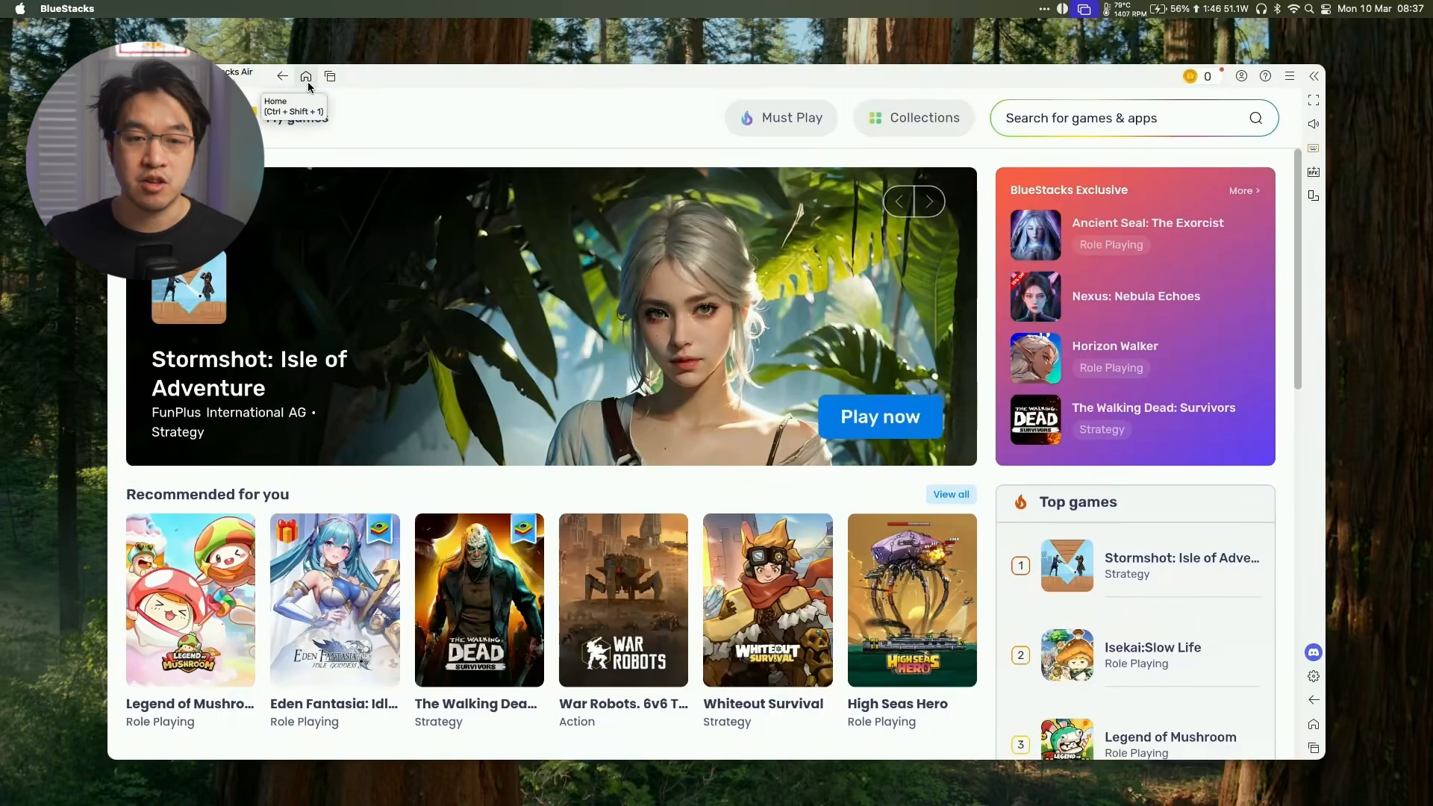
Reach the Play Store via the Android home screen's System apps and begin Google sign-in
{"action": "left_click", "coordinate": [305, 76]}
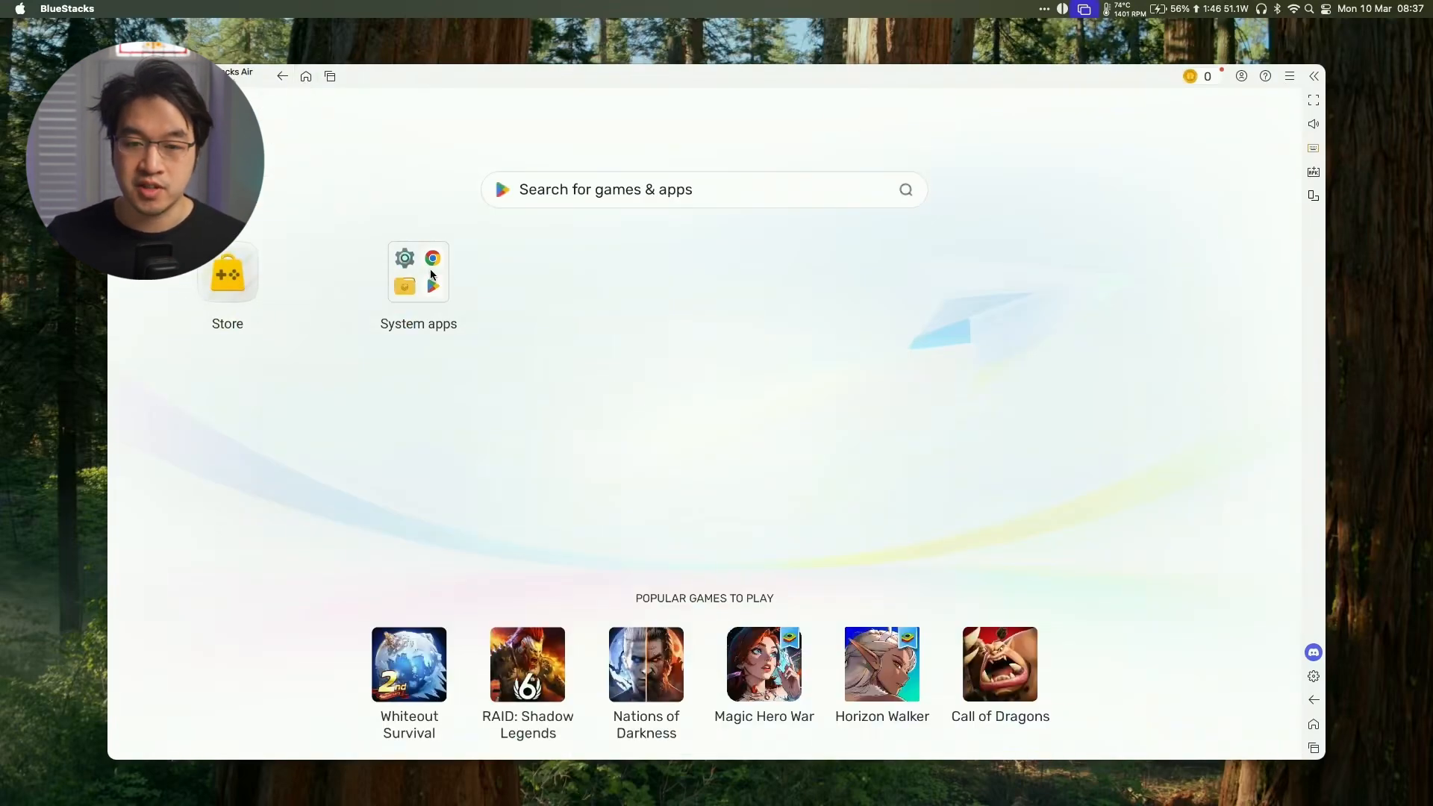
{"action": "left_click", "coordinate": [418, 272]}
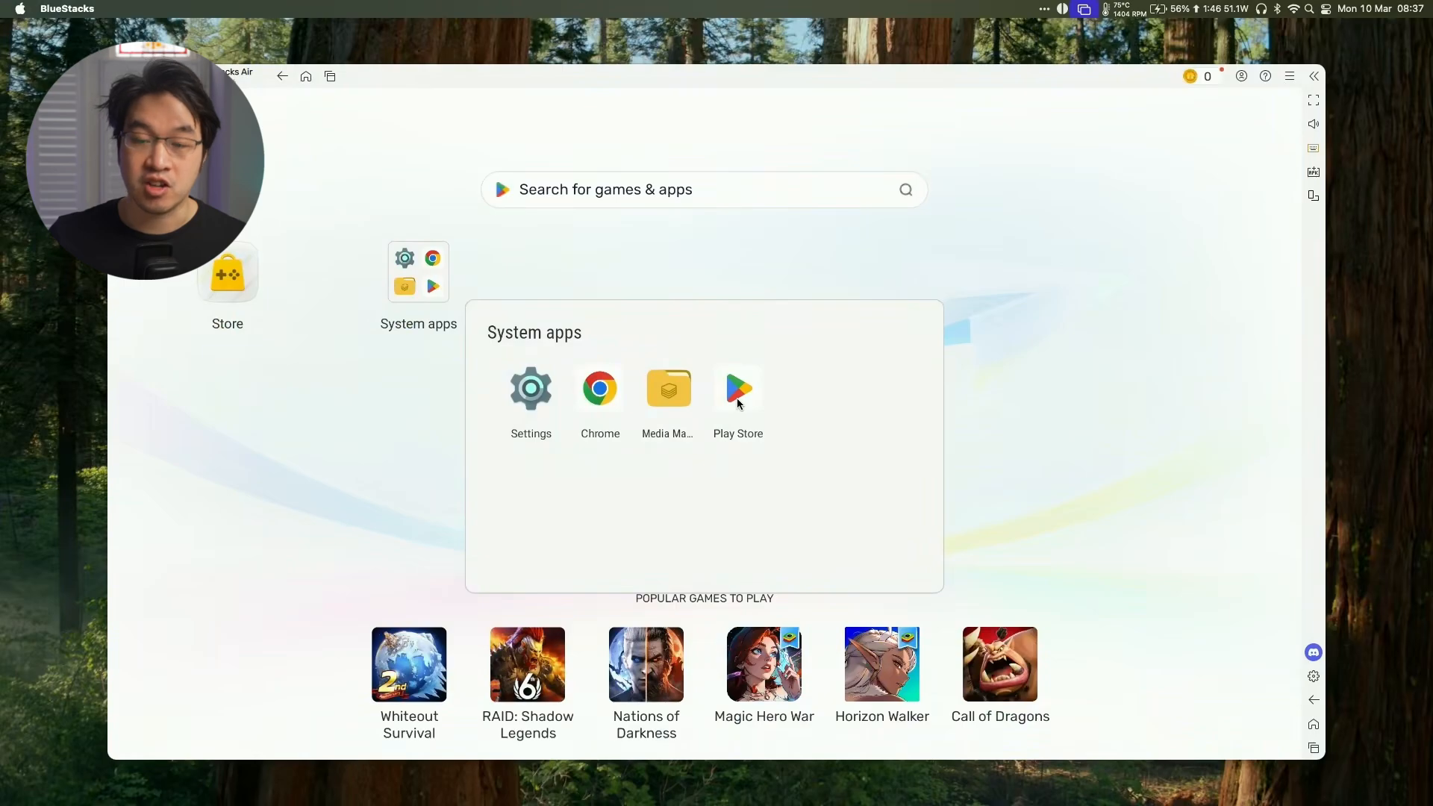
{"action": "left_click", "coordinate": [737, 388]}
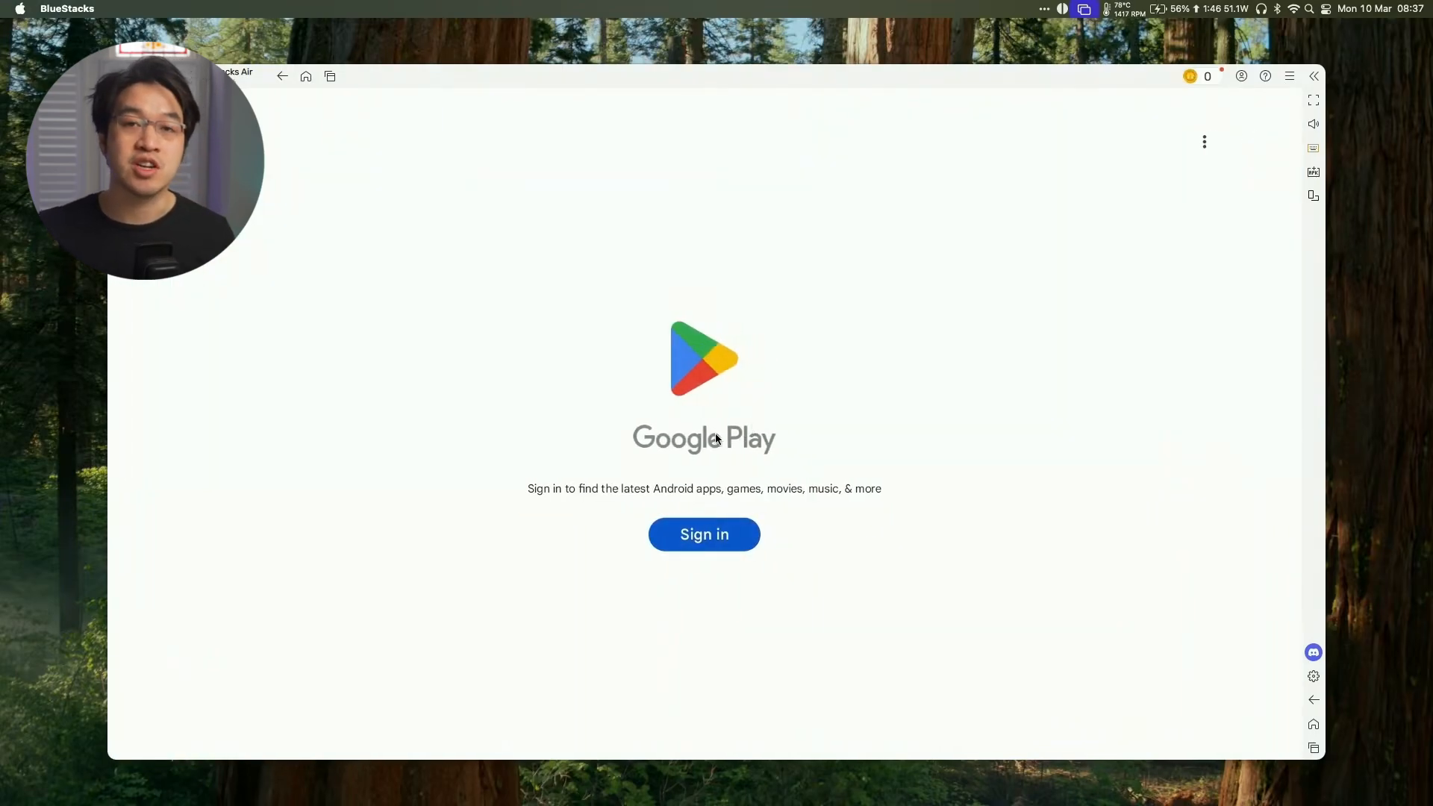
{"action": "mouse_move", "coordinate": [703, 535]}
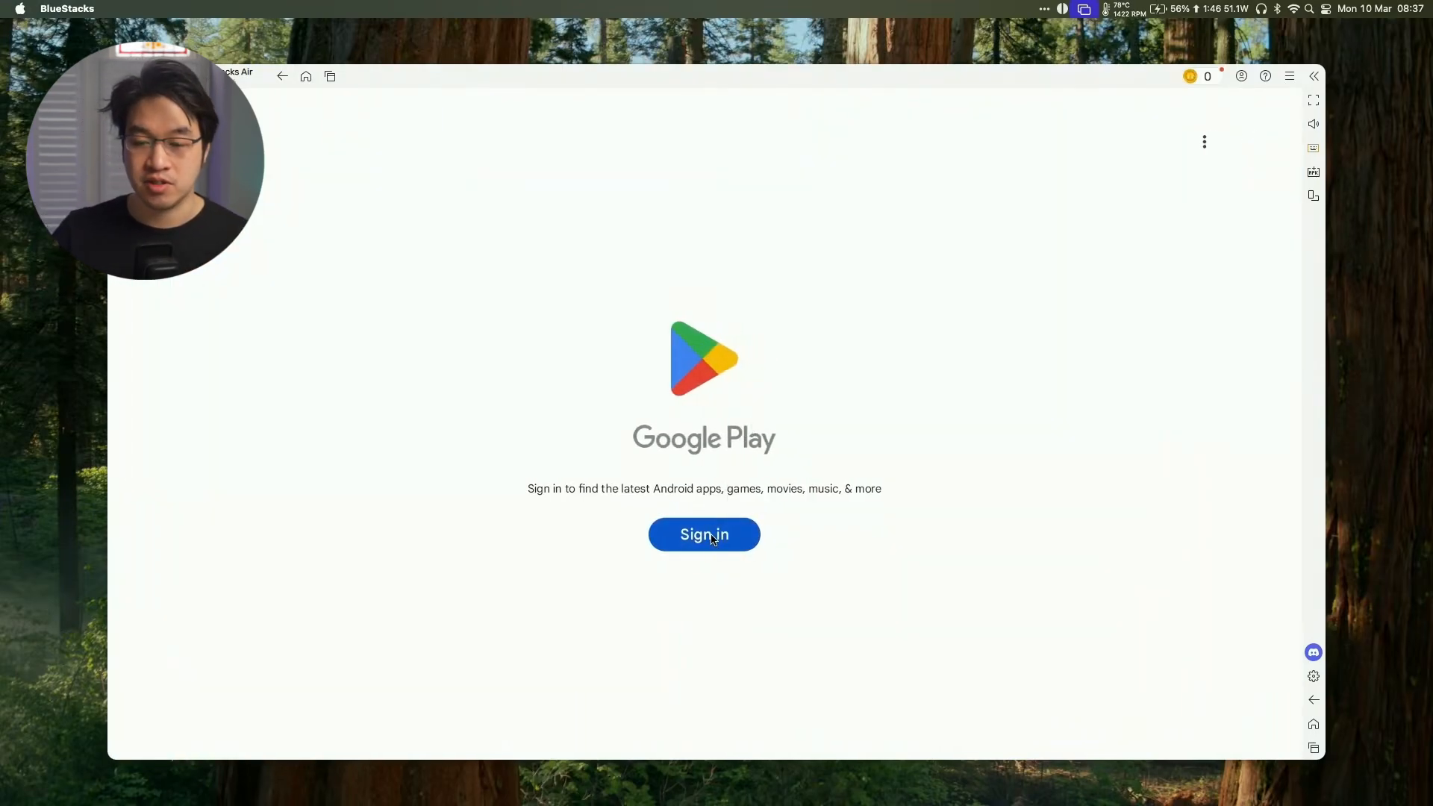
{"action": "left_click", "coordinate": [703, 534]}
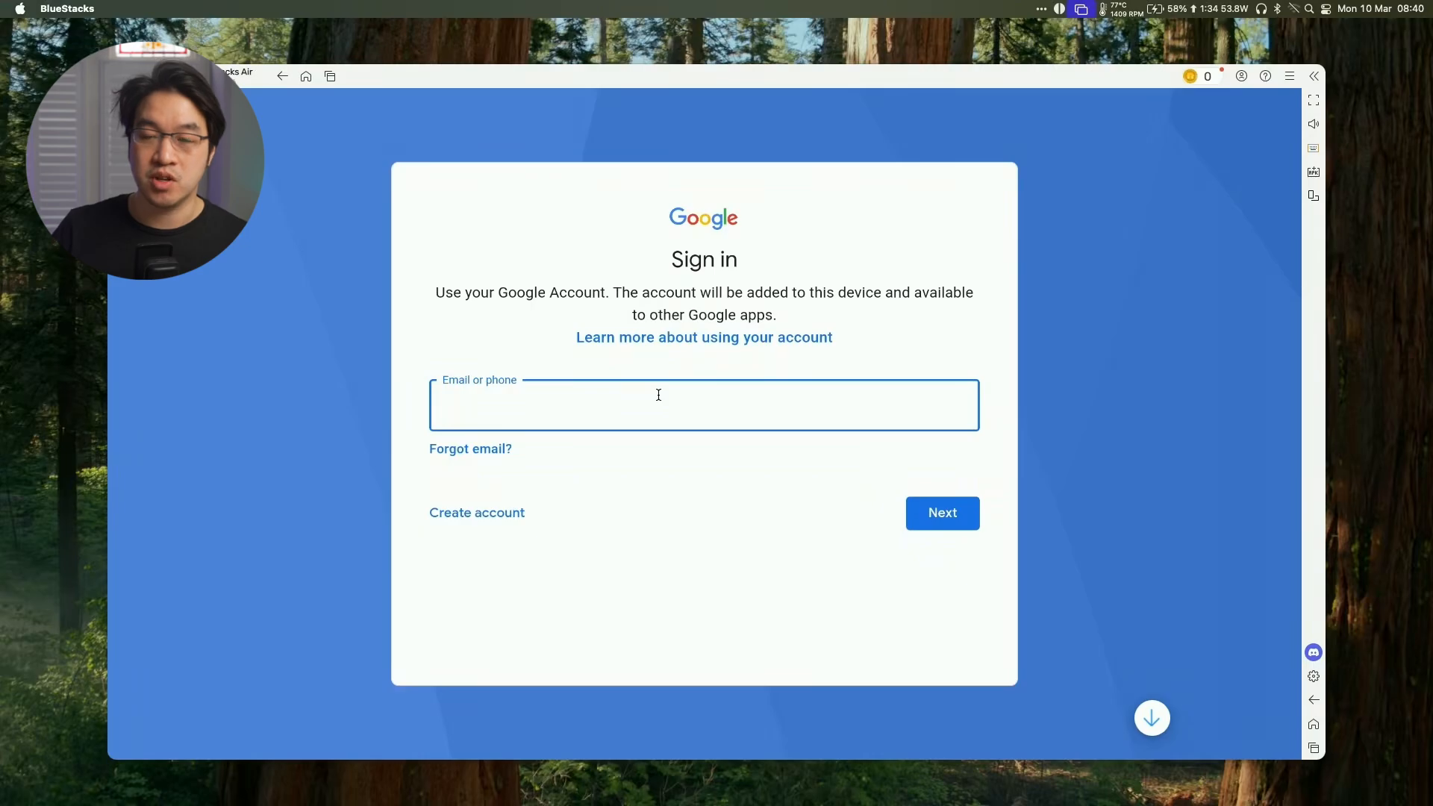
Enter the account details and accept the Google services settings to finish signing in
{"action": "type", "text": "an"}
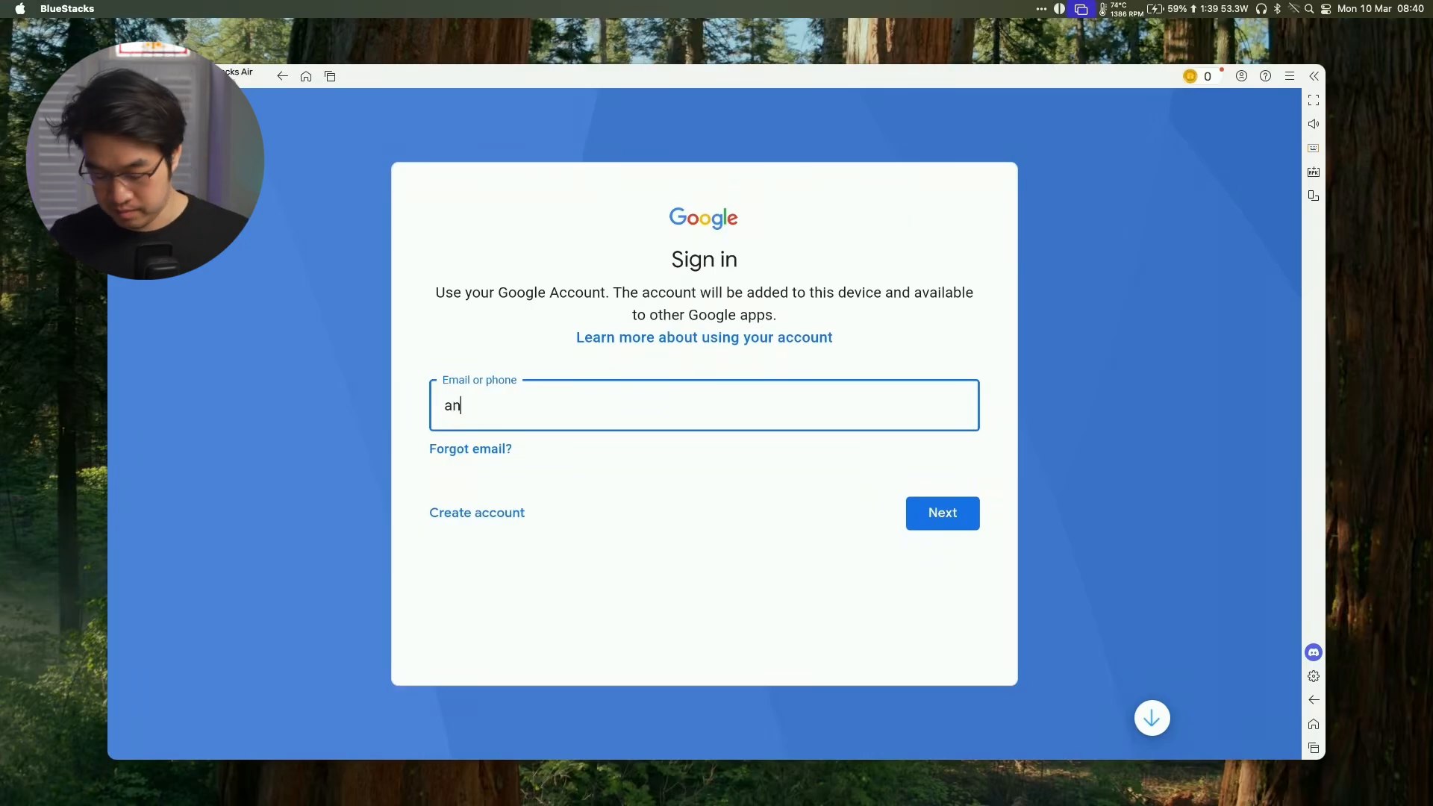
{"action": "left_click", "coordinate": [942, 512]}
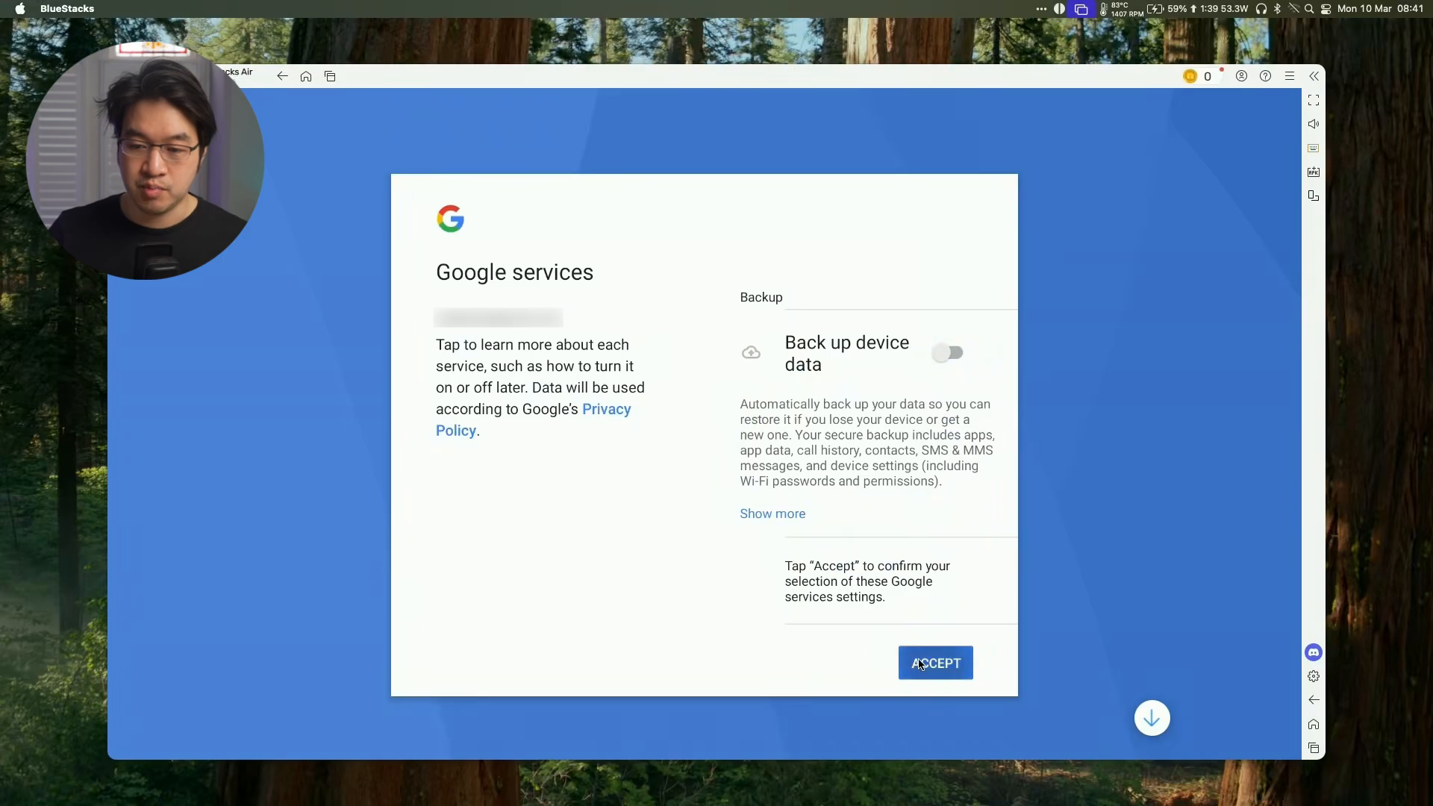
{"action": "left_click", "coordinate": [934, 663]}
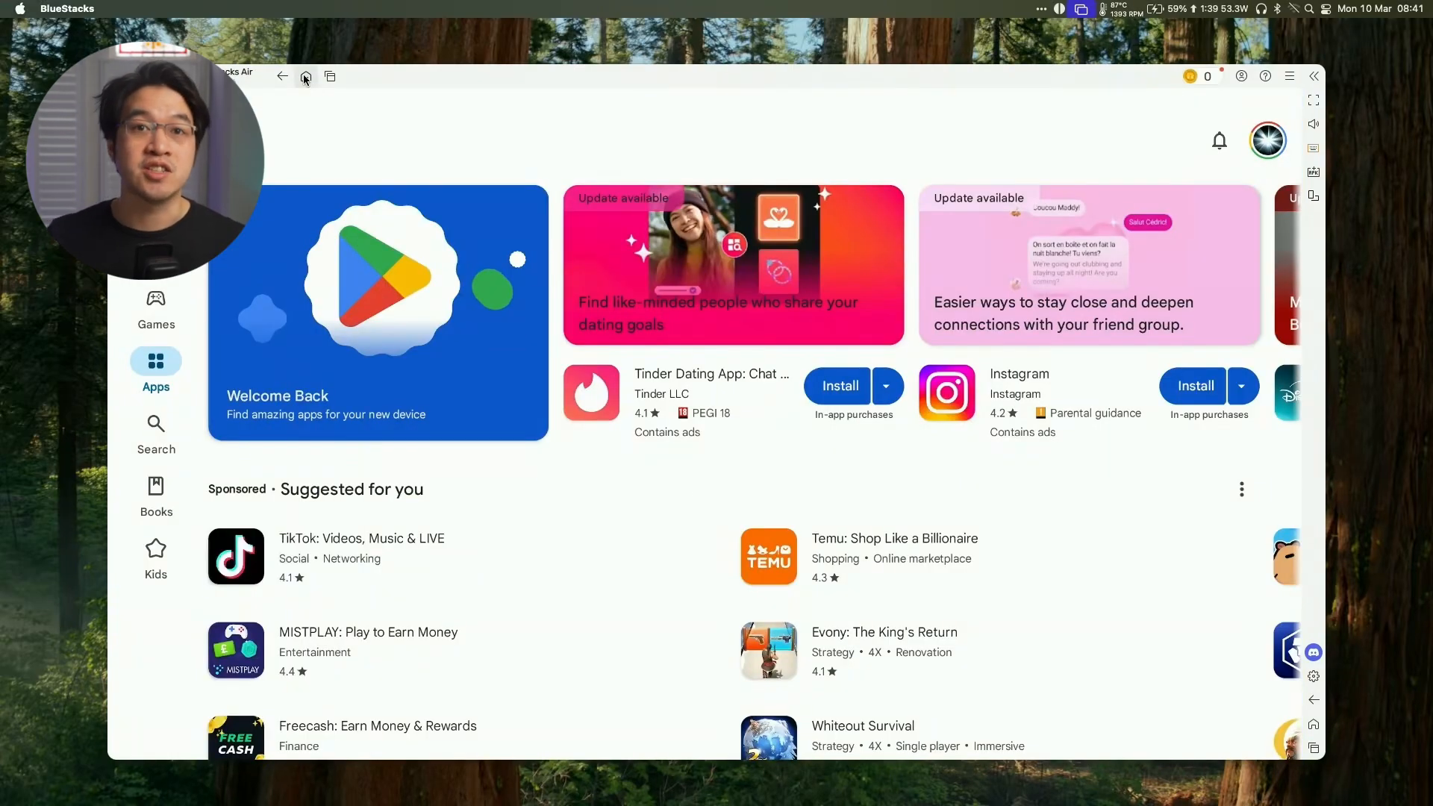
{"action": "scroll", "scroll_direction": "down", "scroll_amount": 3}
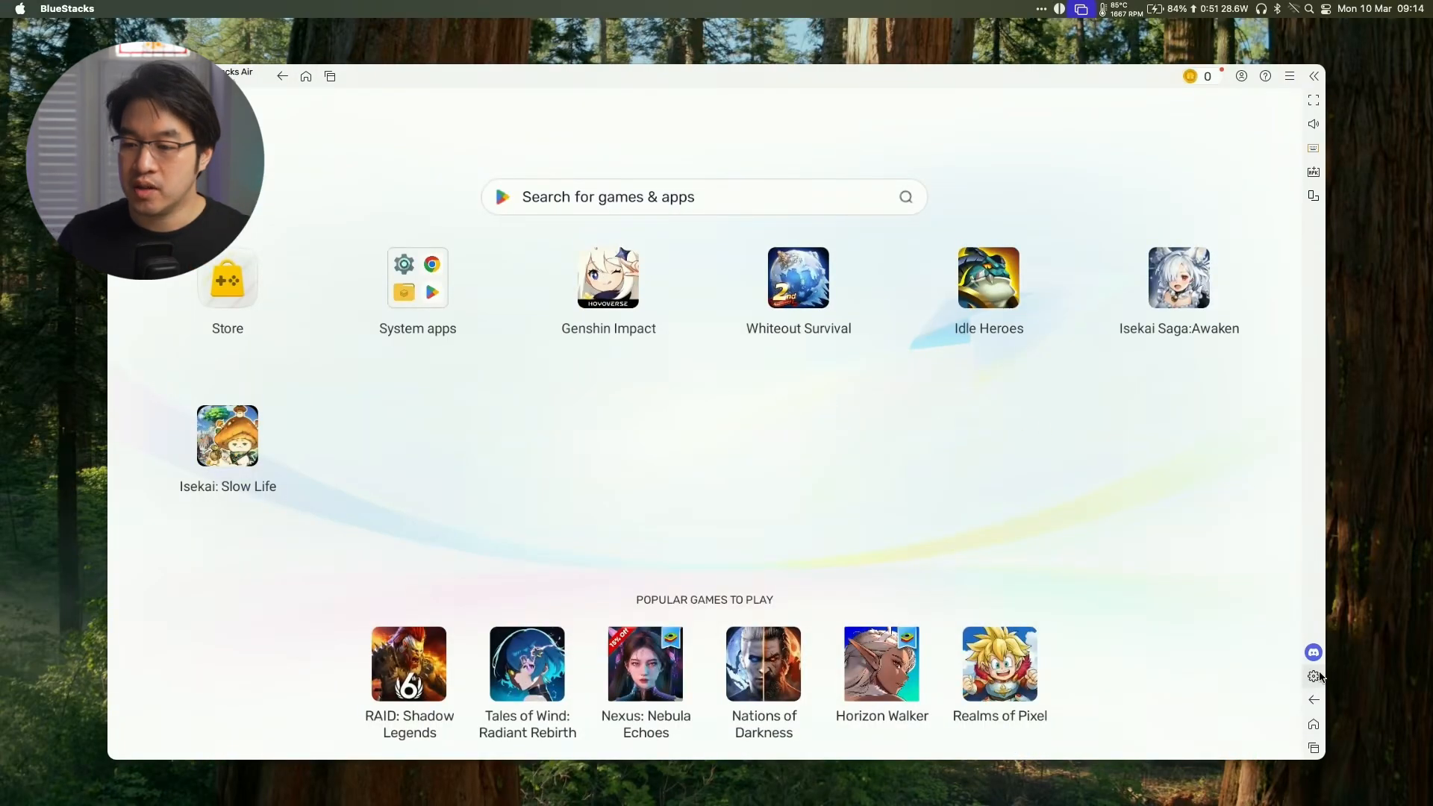
Set Performance memory allocation to High (8 GB) in the emulator settings
{"action": "left_click", "coordinate": [1313, 676]}
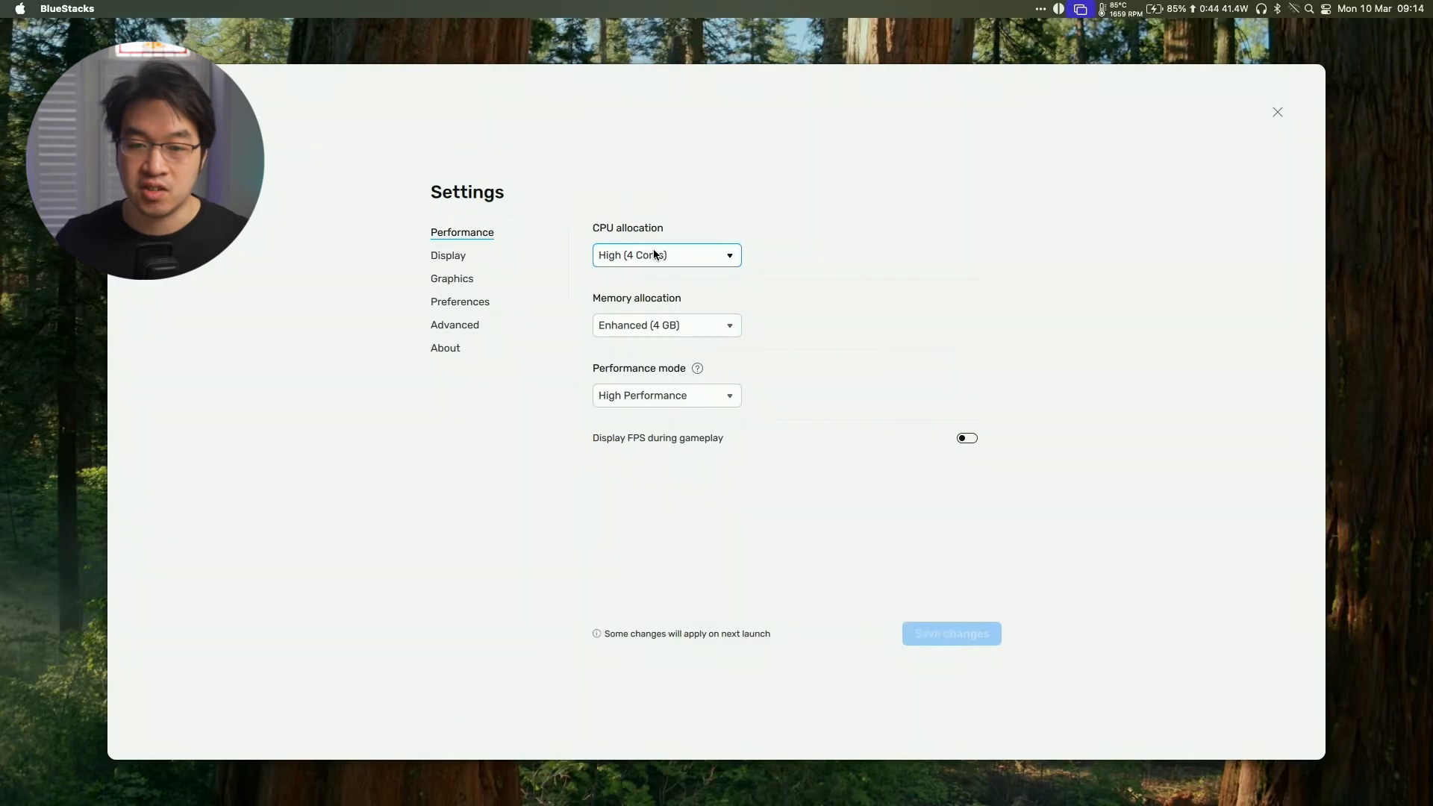
{"action": "mouse_move", "coordinate": [788, 270]}
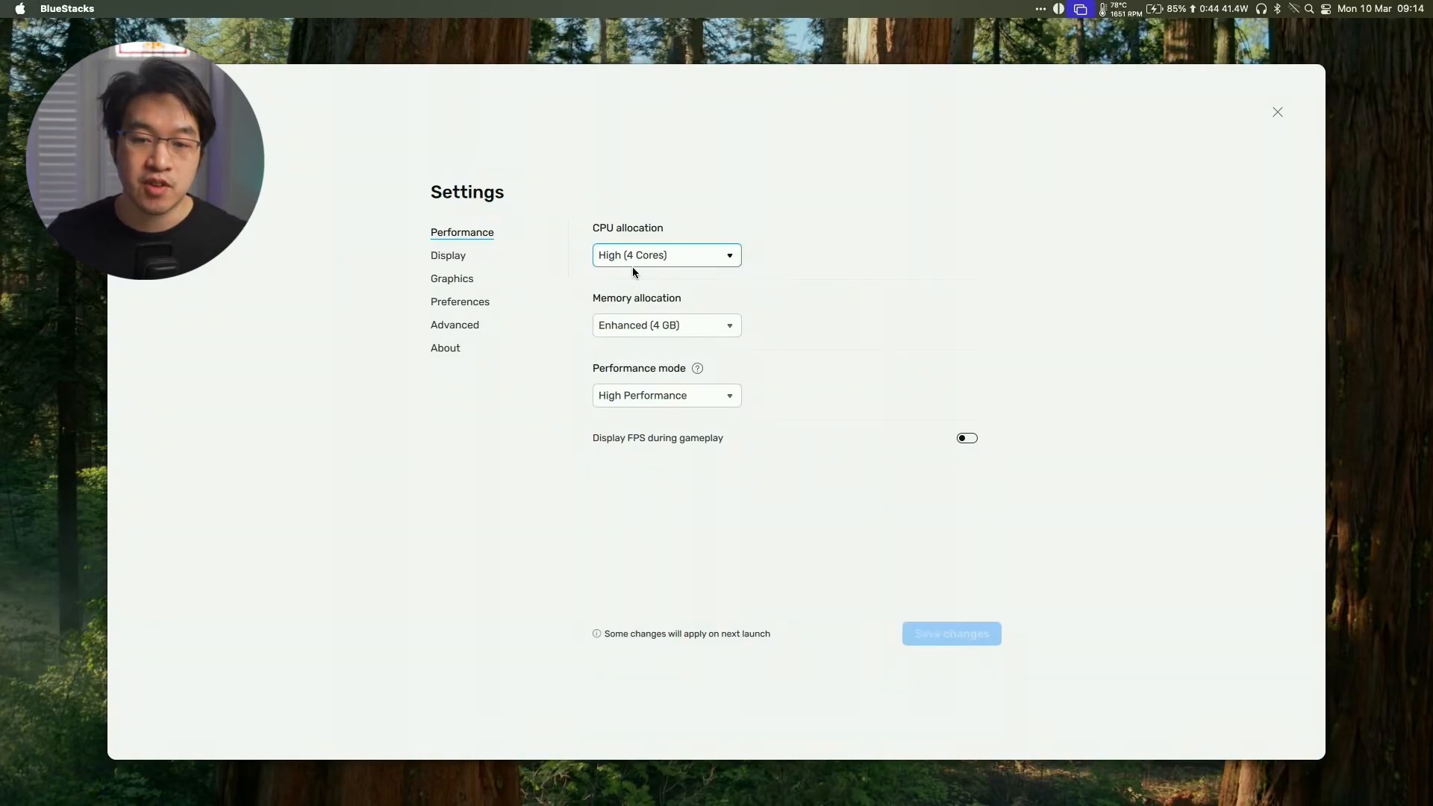
{"action": "left_click", "coordinate": [666, 325]}
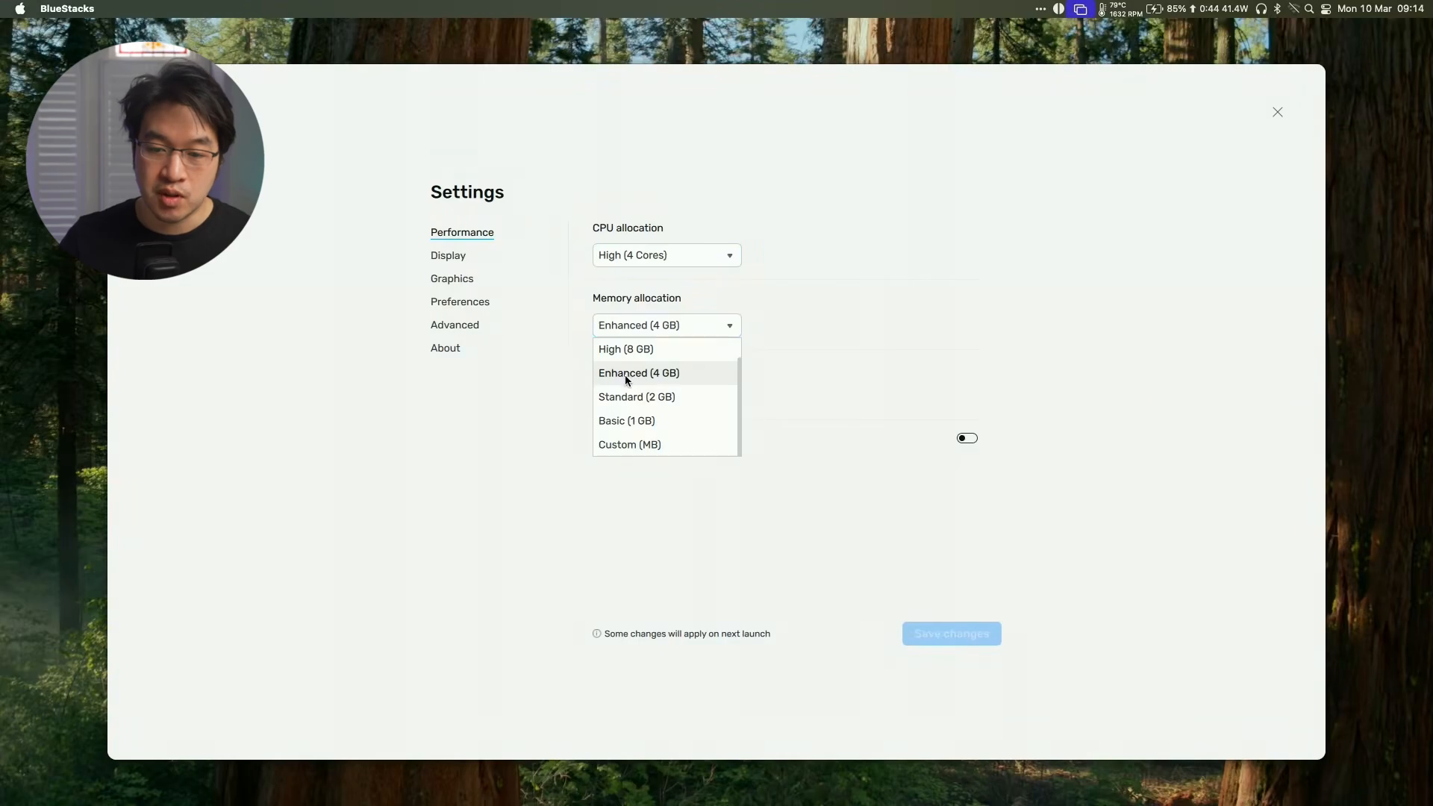
{"action": "mouse_move", "coordinate": [686, 351]}
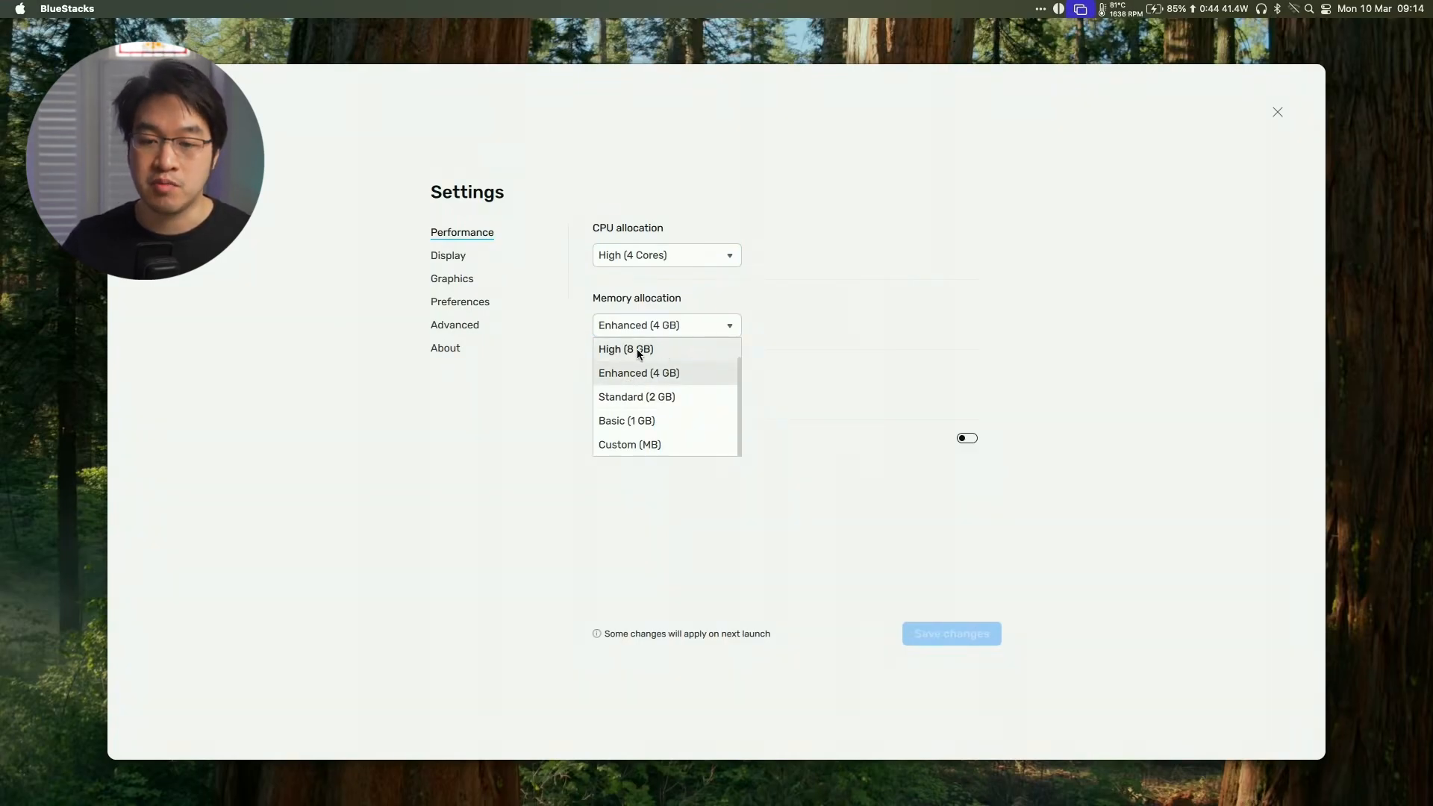
{"action": "left_click", "coordinate": [625, 349]}
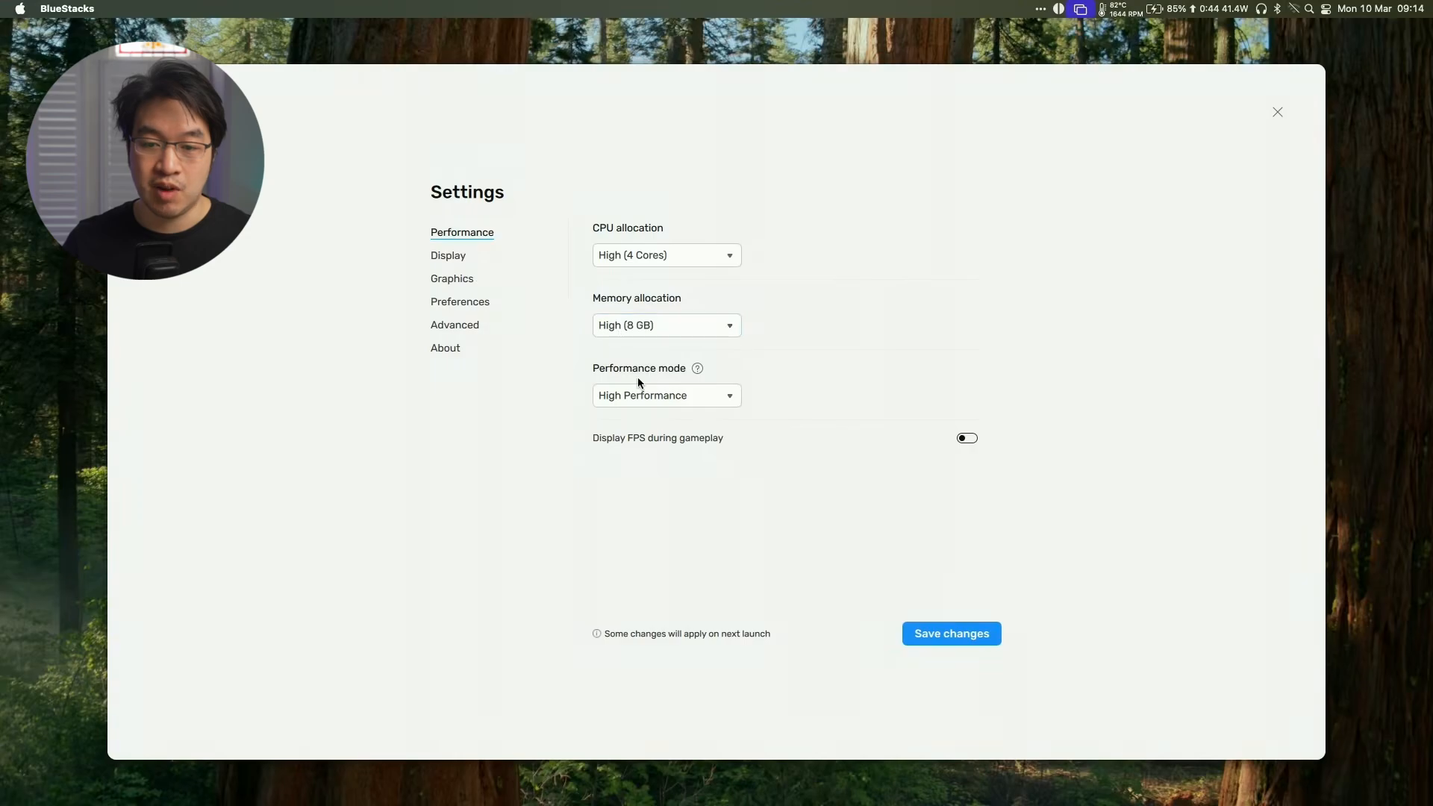
{"action": "mouse_move", "coordinate": [729, 519]}
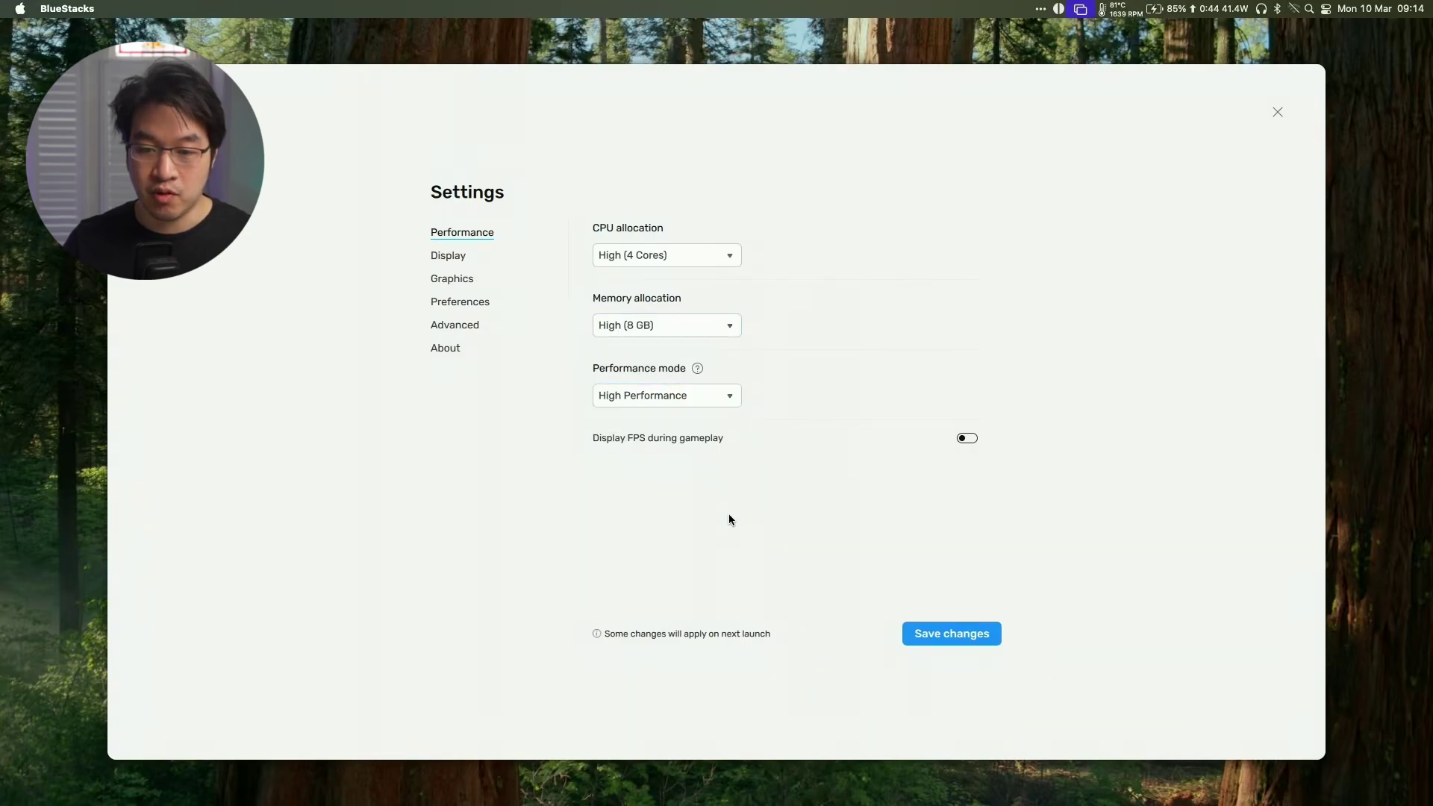
Enable the in-game FPS display, save the changes and restart BlueStacks Air
{"action": "left_click", "coordinate": [966, 437]}
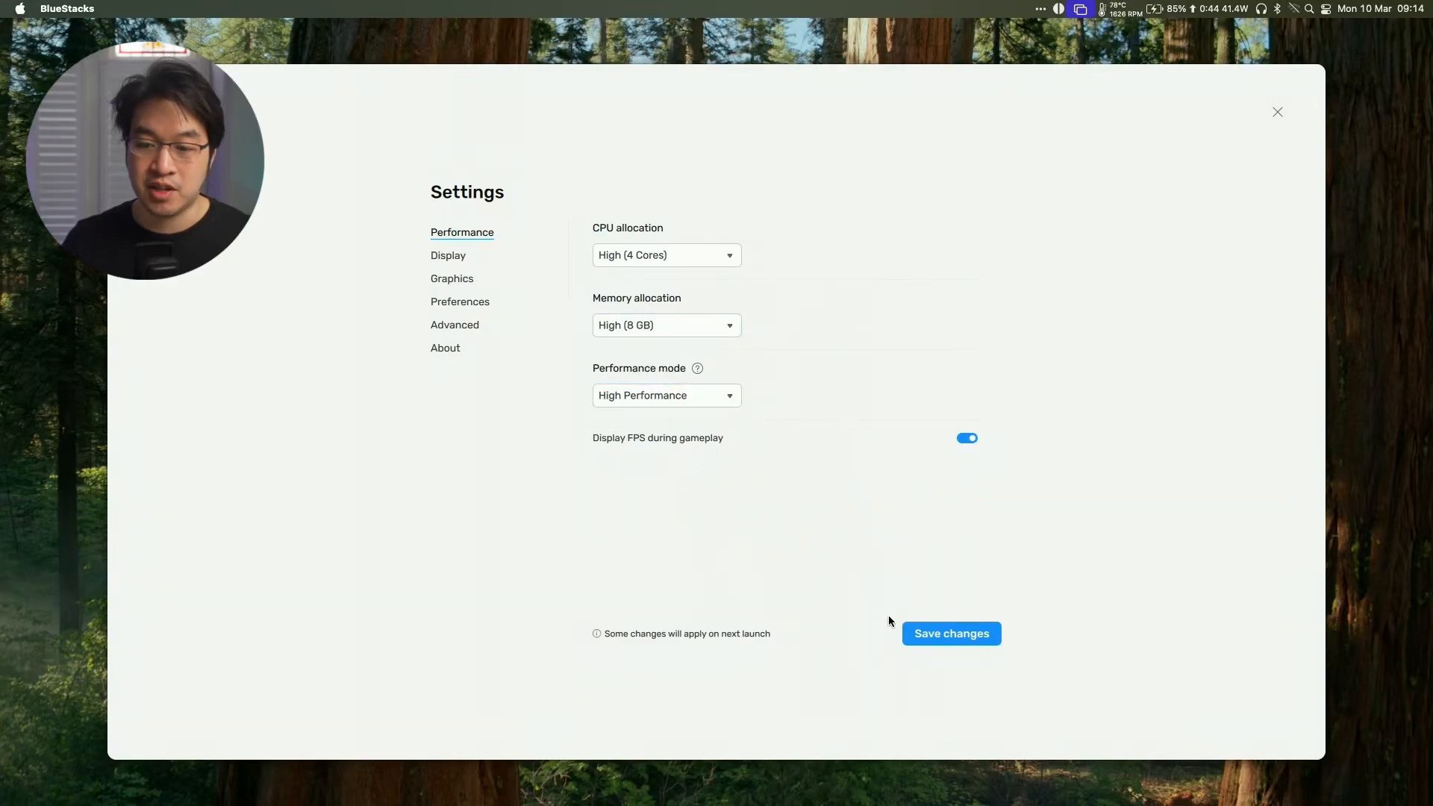
{"action": "left_click", "coordinate": [950, 632]}
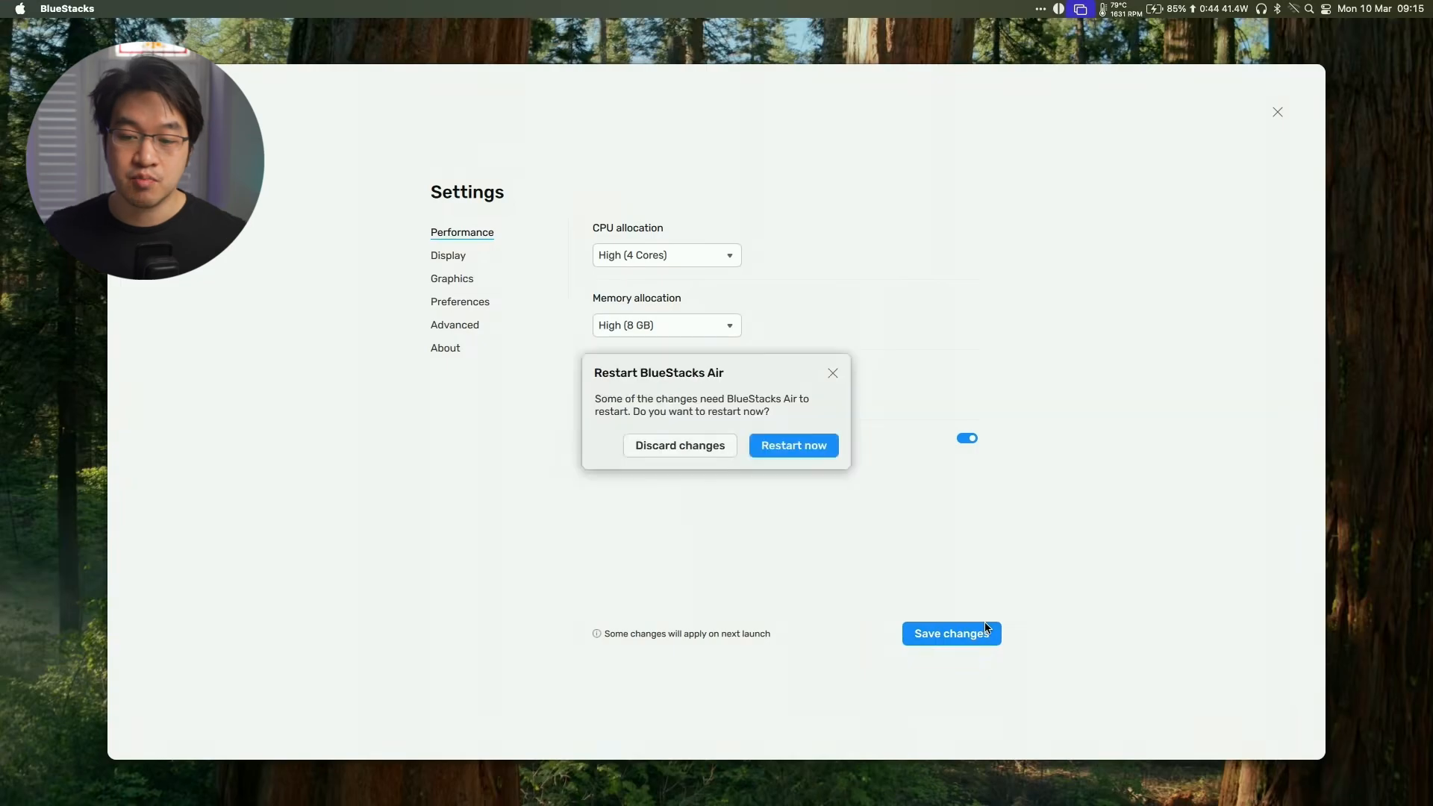
{"action": "left_click", "coordinate": [792, 445]}
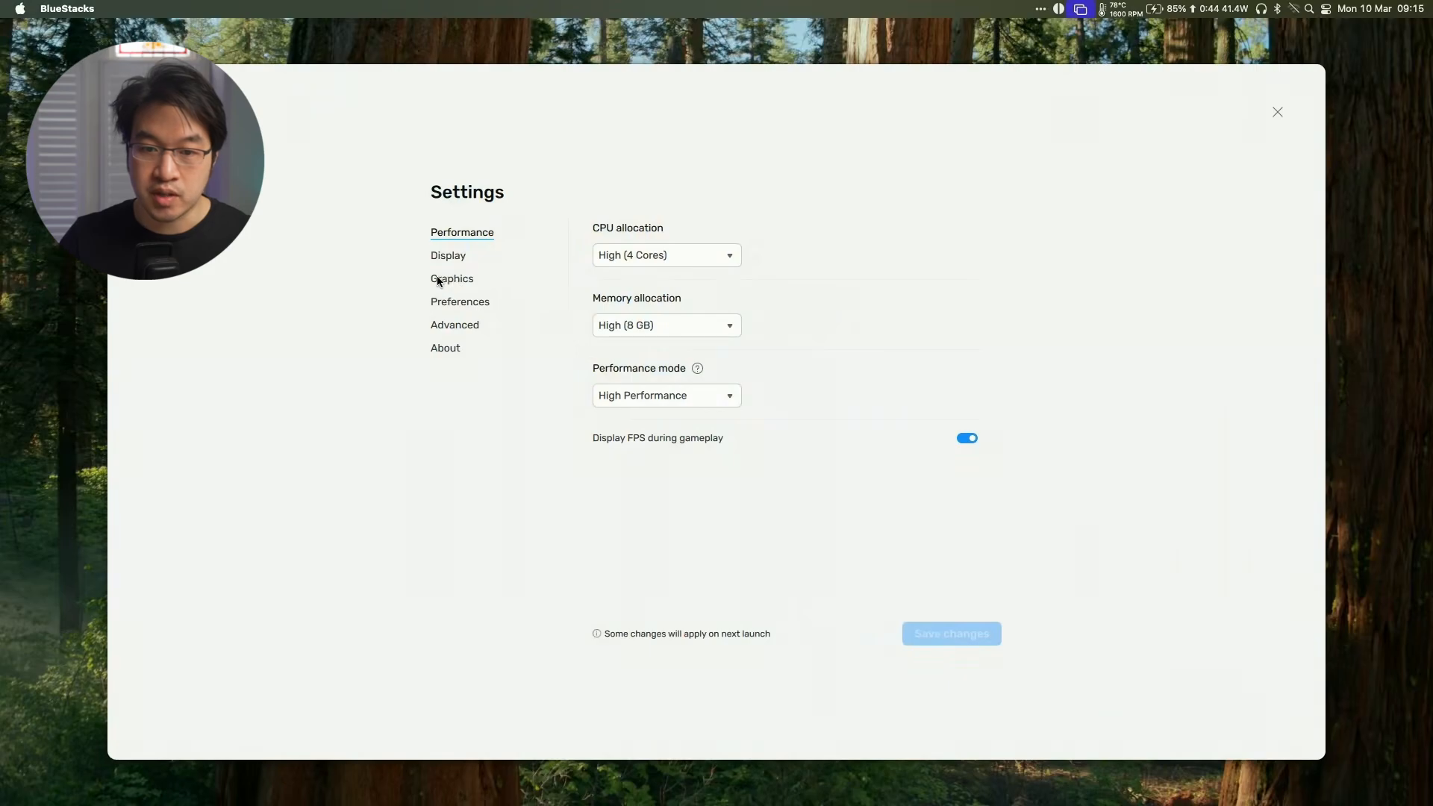
Review Display at 1920x1080 / 320 DPI and the OpenGL ES 3.1 renderer, then return to the store
{"action": "left_click", "coordinate": [448, 255]}
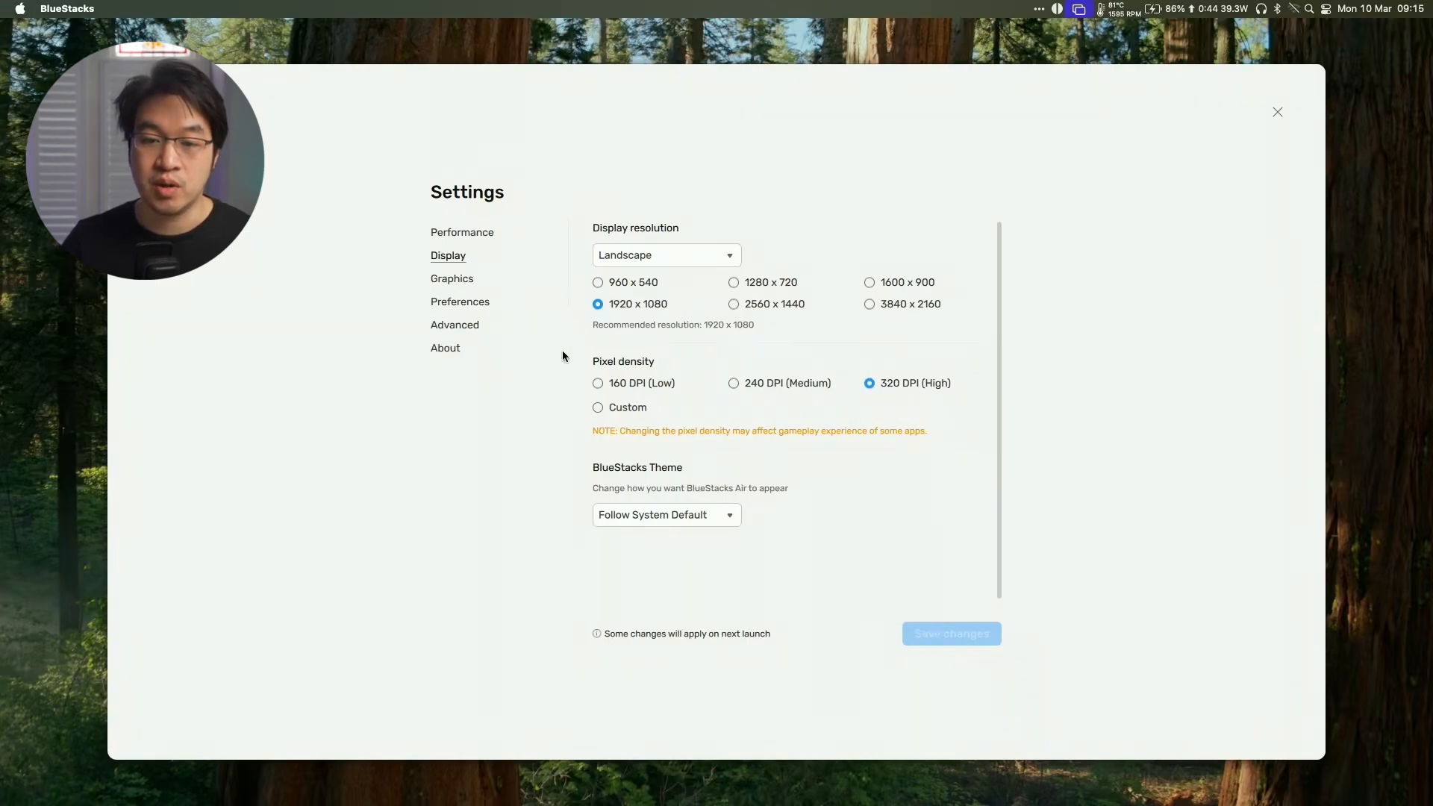
{"action": "left_click", "coordinate": [451, 278]}
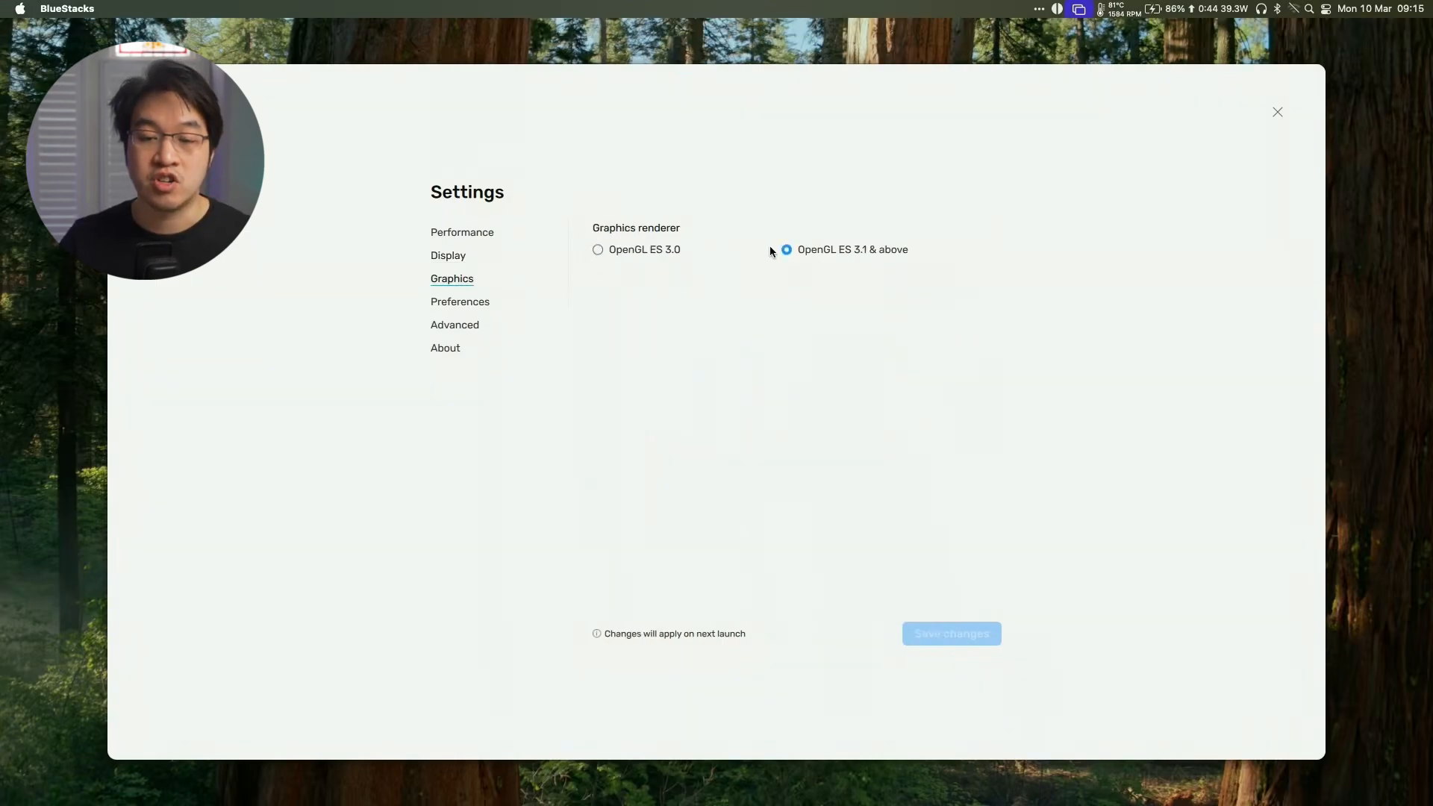
{"action": "mouse_move", "coordinate": [875, 279]}
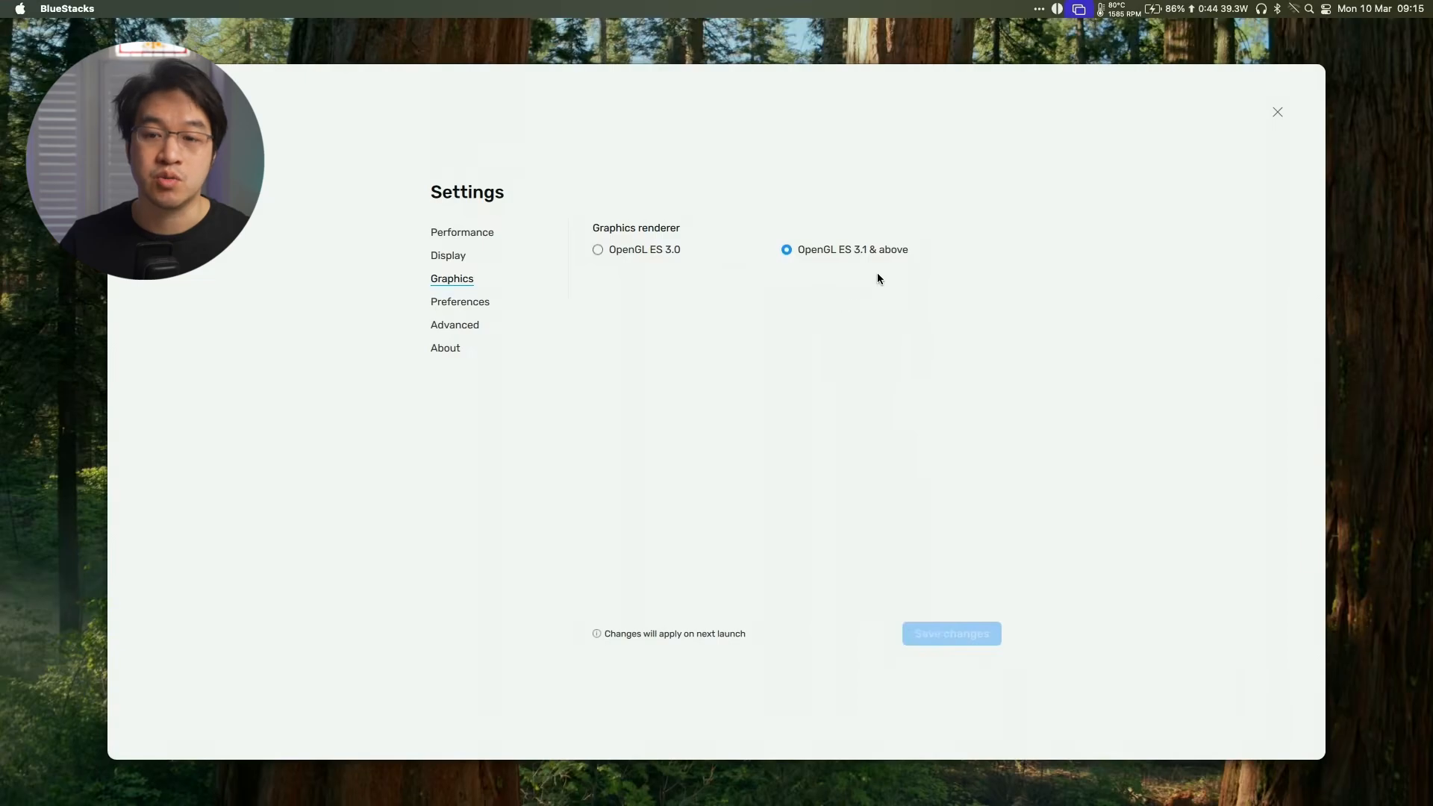
{"action": "mouse_move", "coordinate": [469, 314]}
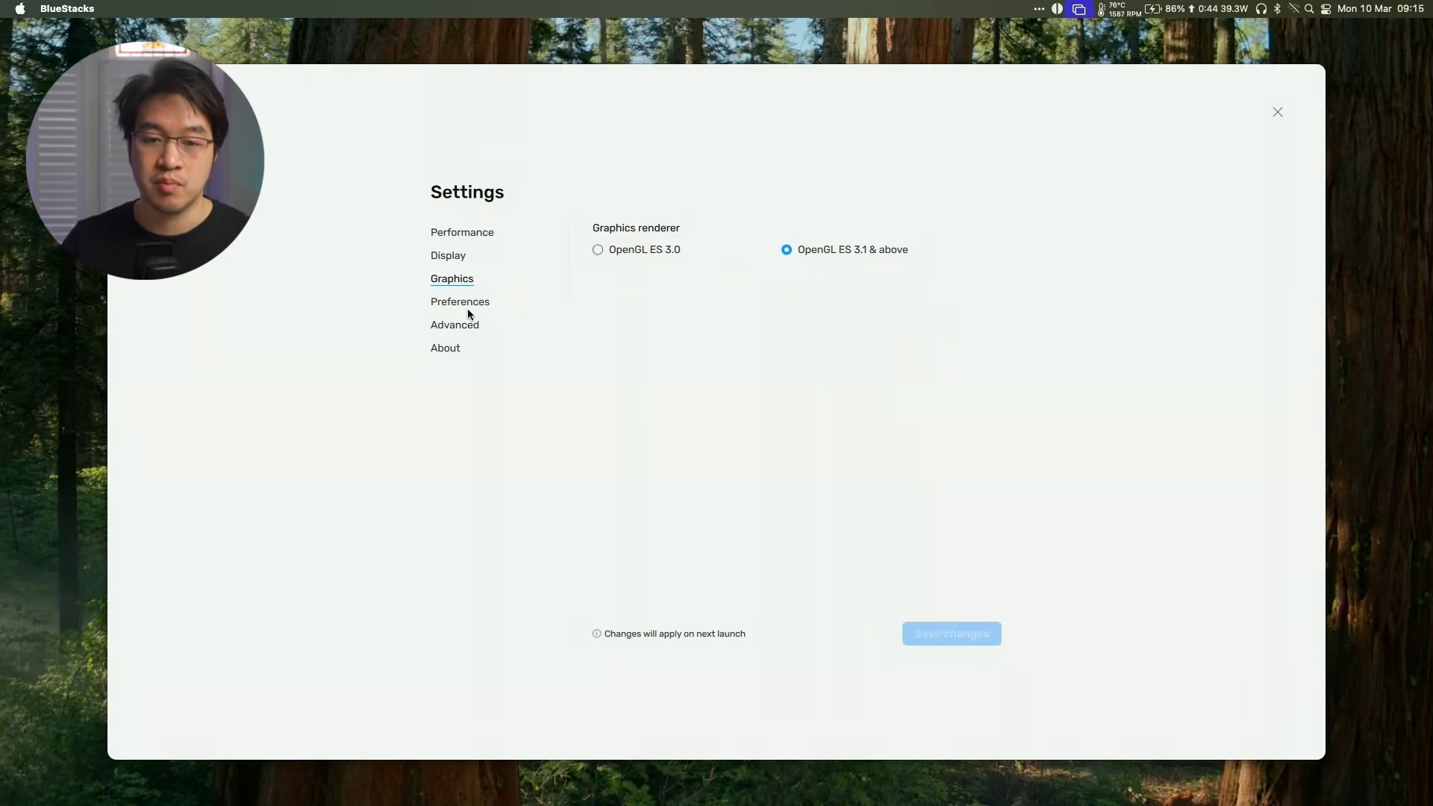
{"action": "left_click", "coordinate": [1277, 112]}
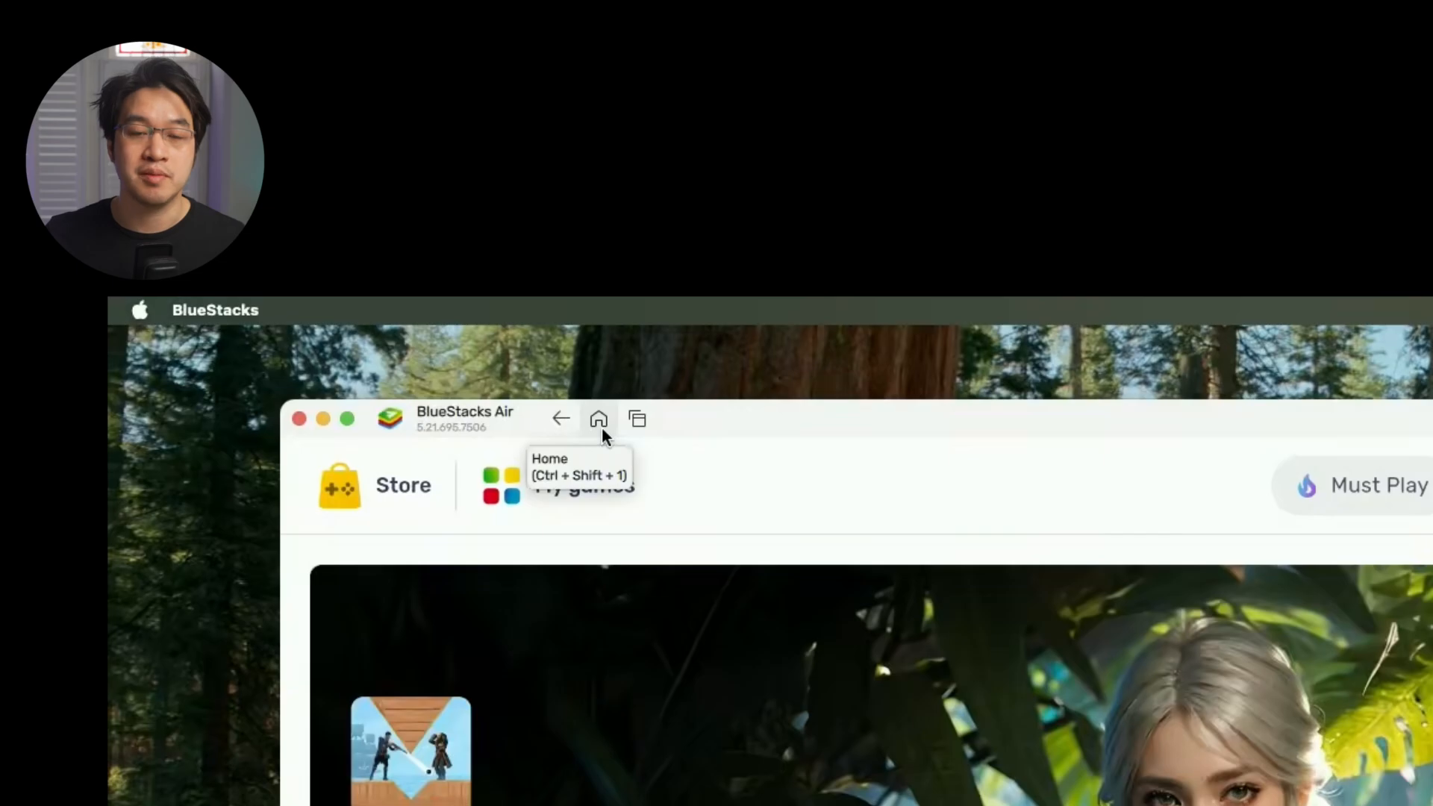
Search the store for Whiteout Survival and install it from its Google Play listing
{"action": "left_click", "coordinate": [597, 417]}
{"action": "type", "text": "w"}
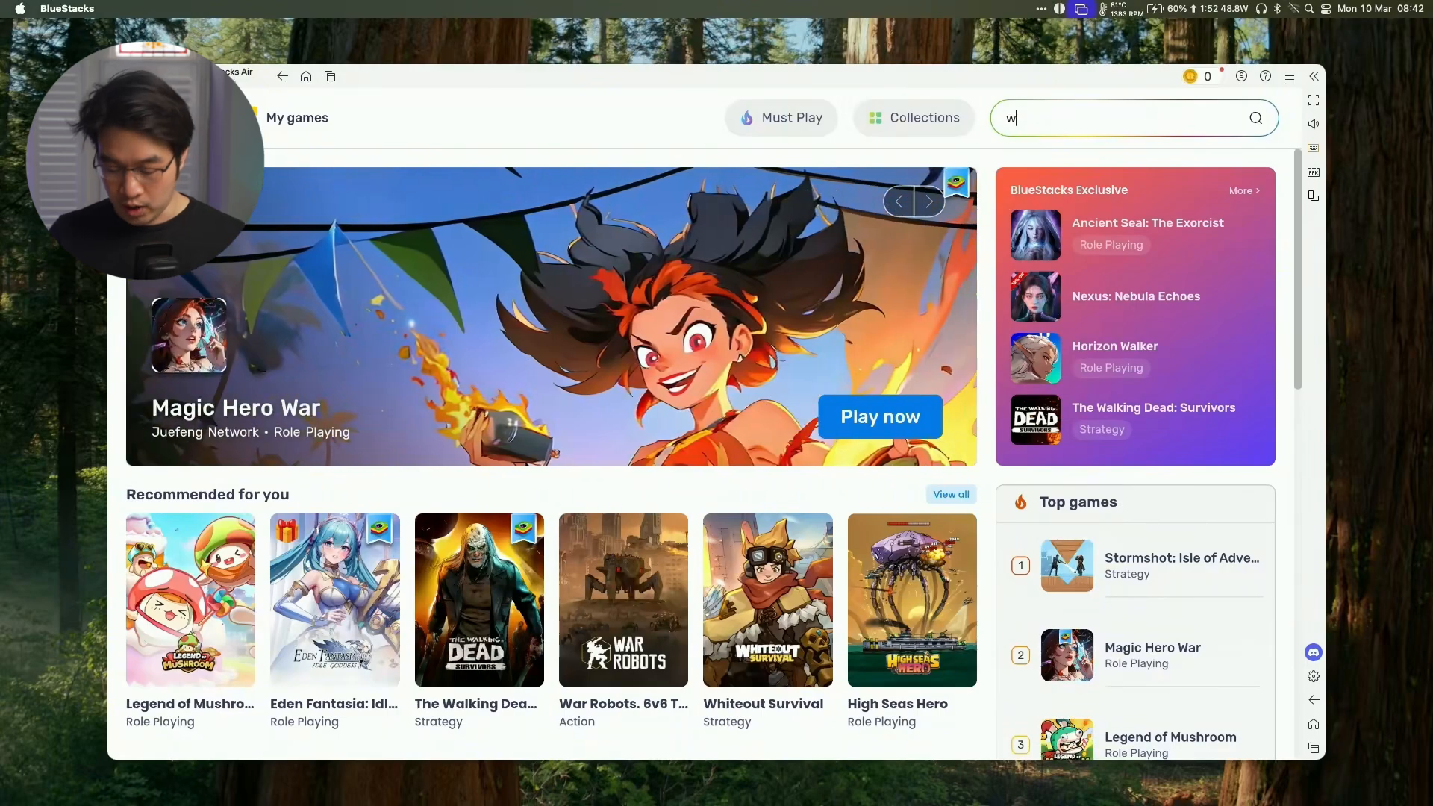
{"action": "type", "text": "hiteout survival"}
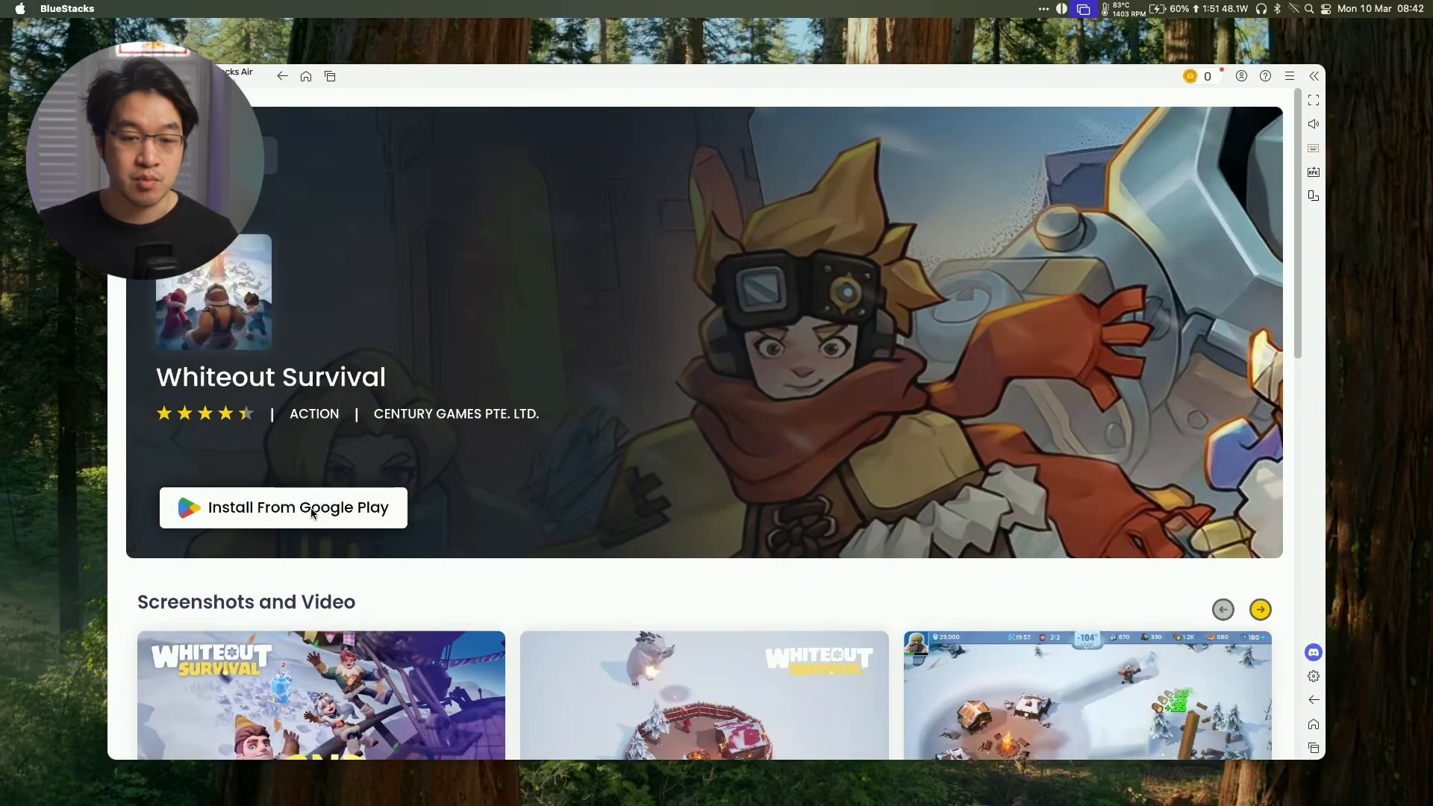
{"action": "left_click", "coordinate": [282, 508]}
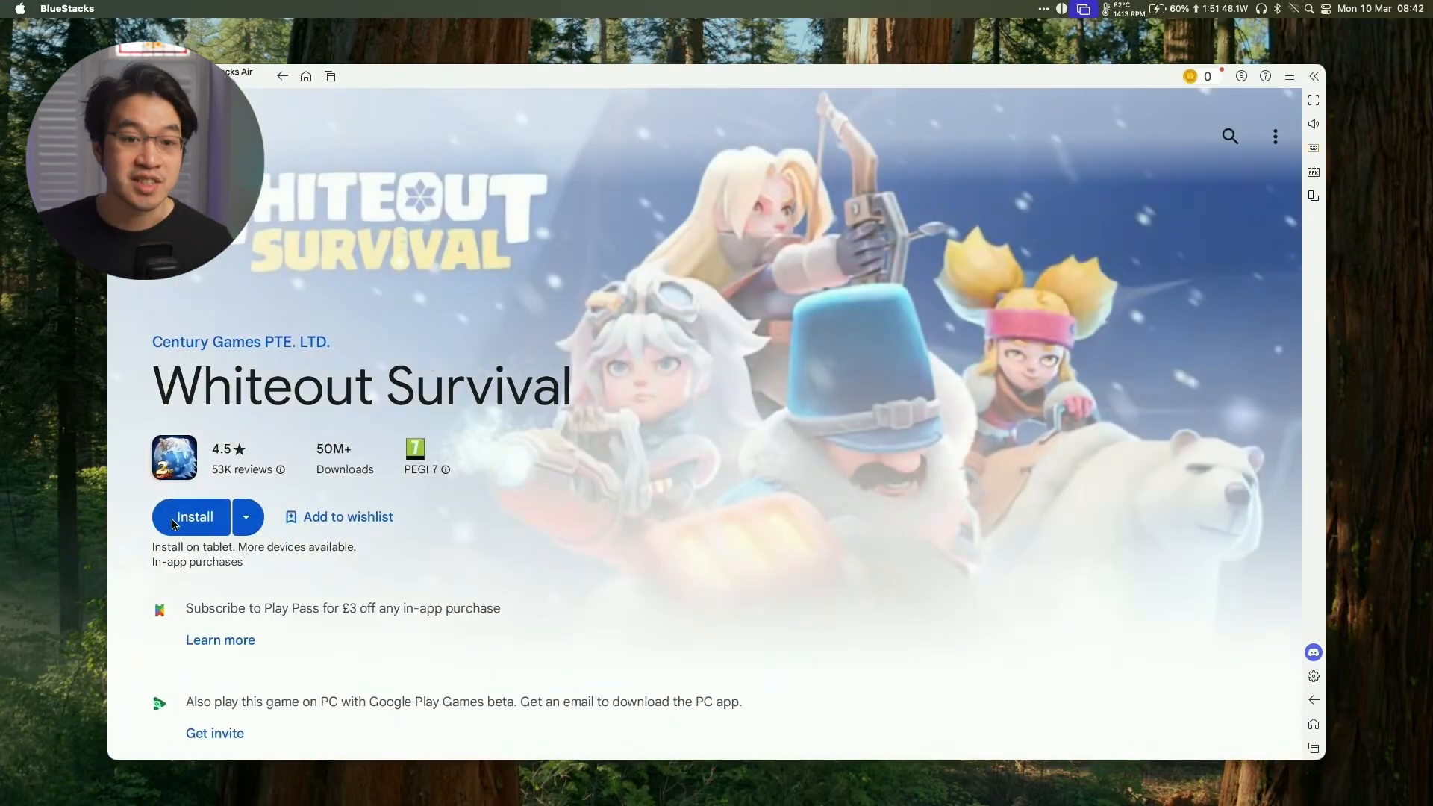
{"action": "left_click", "coordinate": [193, 516]}
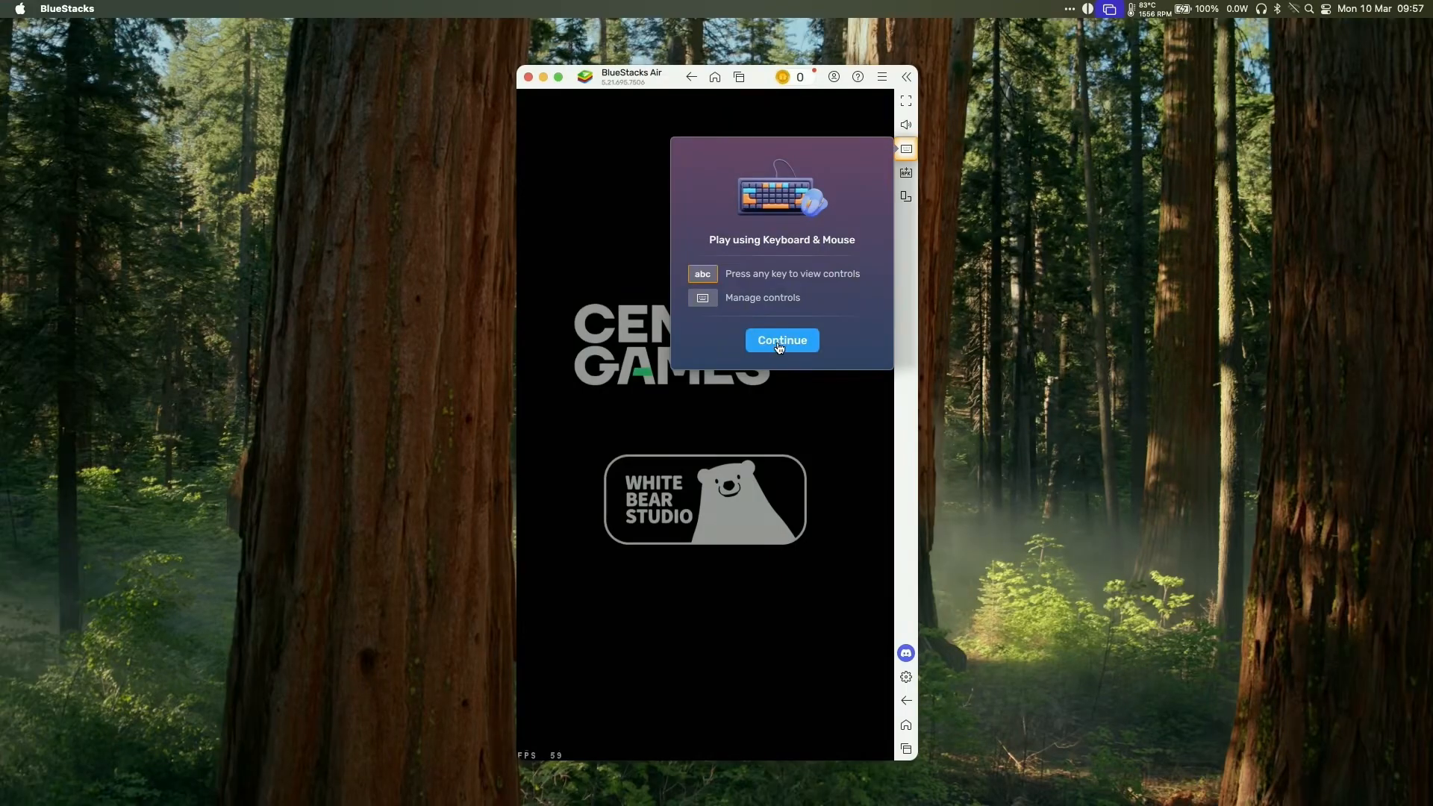
Continue past the Keyboard & Mouse controls notice so Whiteout Survival loads its camp
{"action": "left_click", "coordinate": [780, 340]}
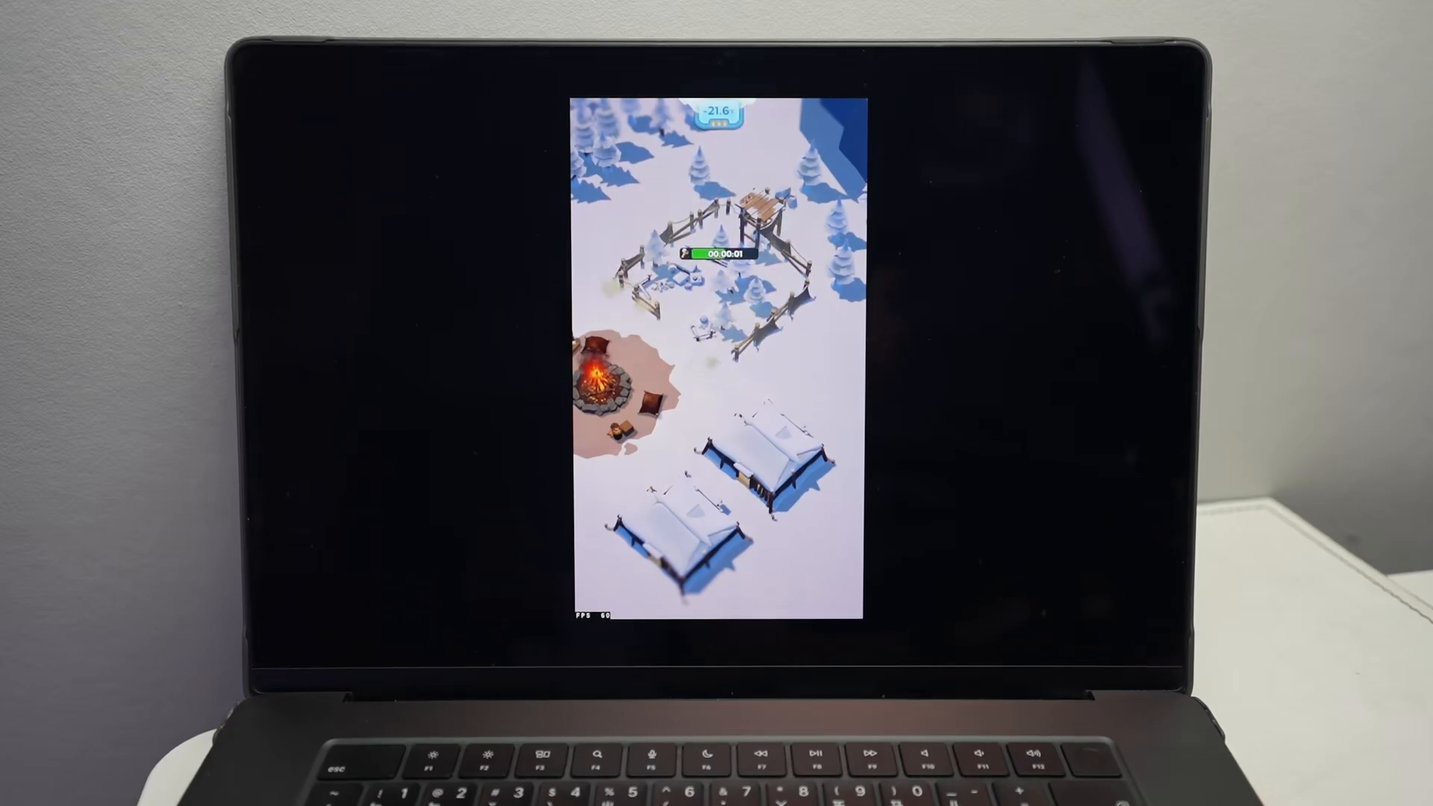
Open the Cookhouse and switch to its Survivor assignment slots (0/1 assigned)
{"action": "left_click", "coordinate": [718, 229]}
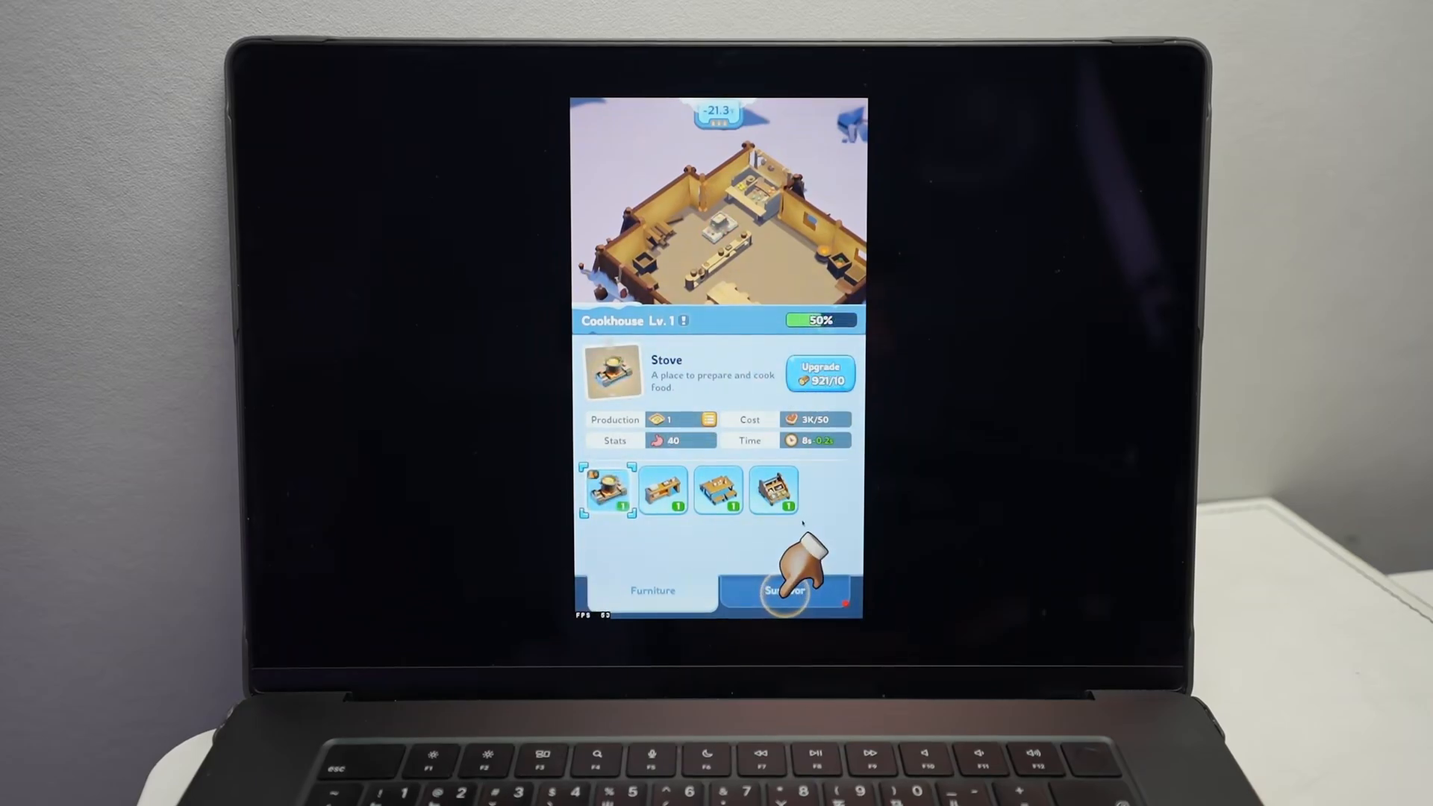
{"action": "left_click", "coordinate": [783, 589]}
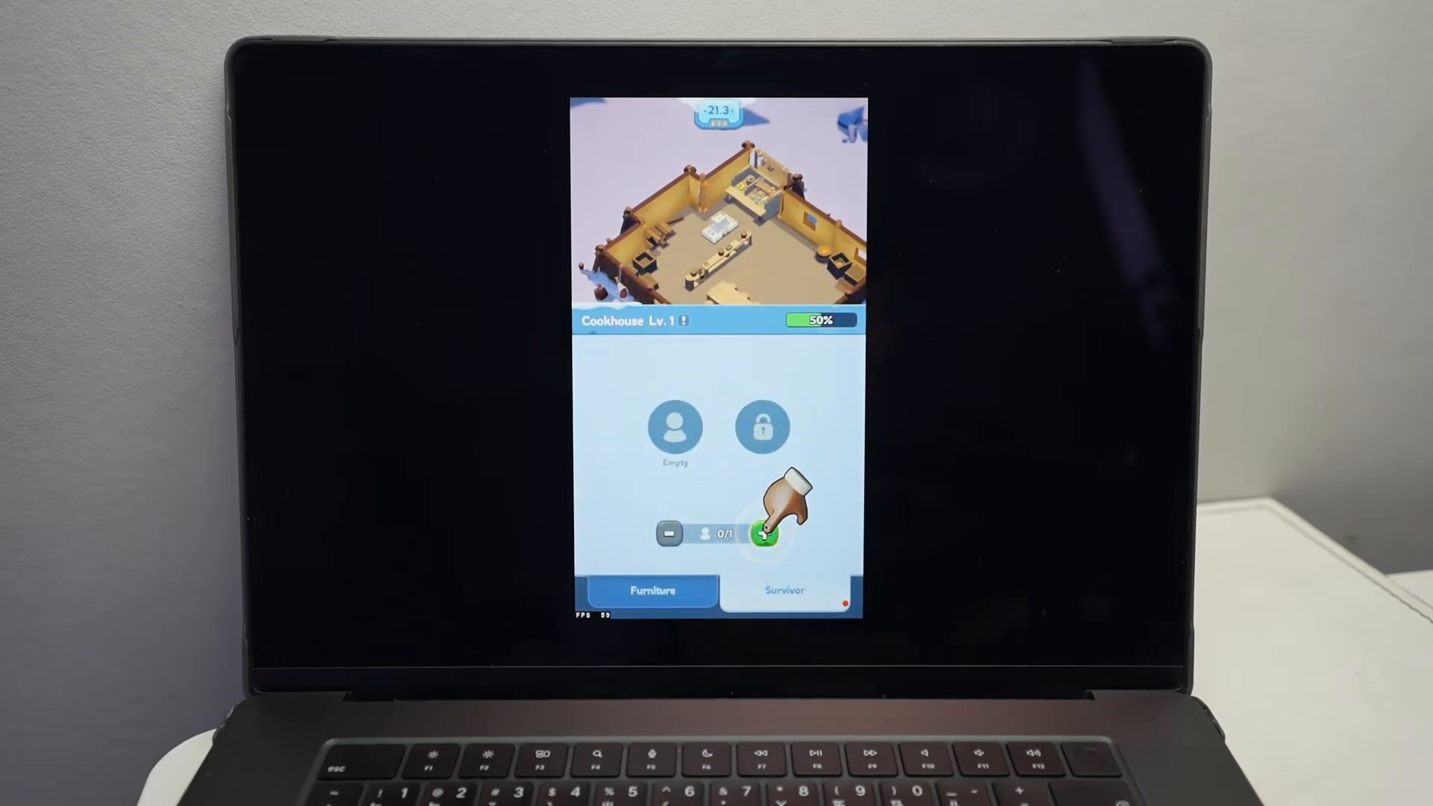